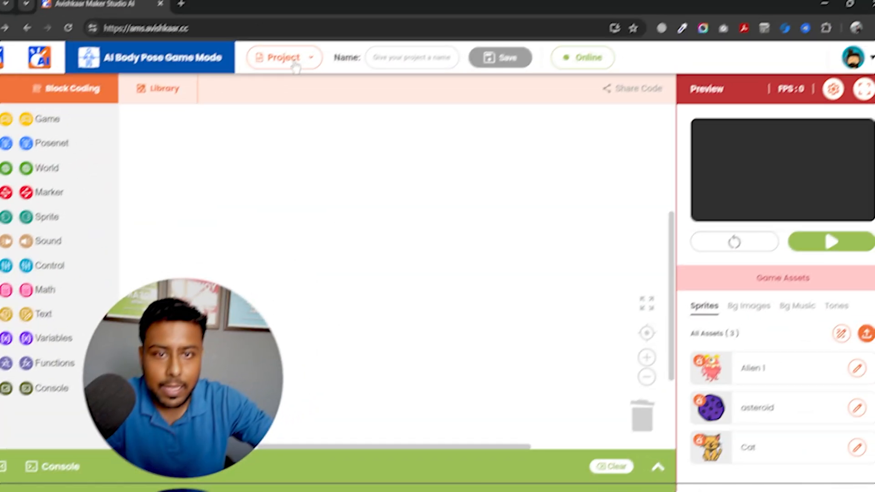
# Start a new AI Body Pose Game project from the Game Builder's Games Series.
pyautogui.click(284, 57)
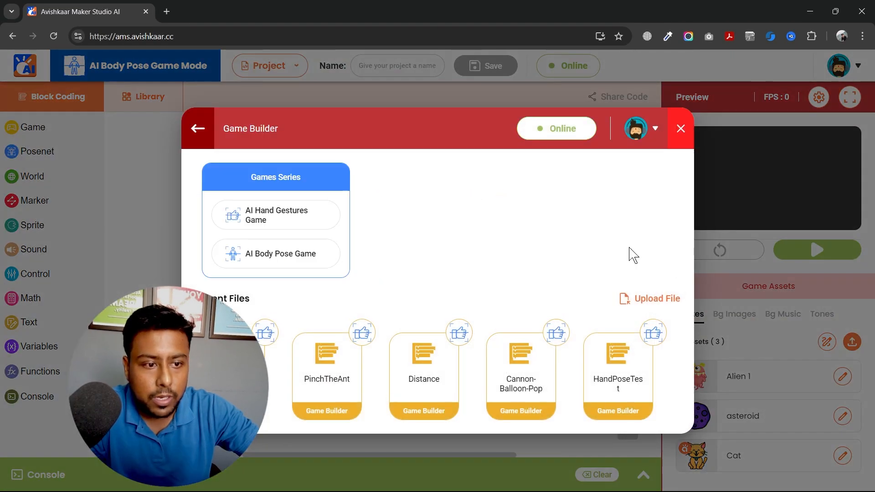
pyautogui.moveTo(250, 262)
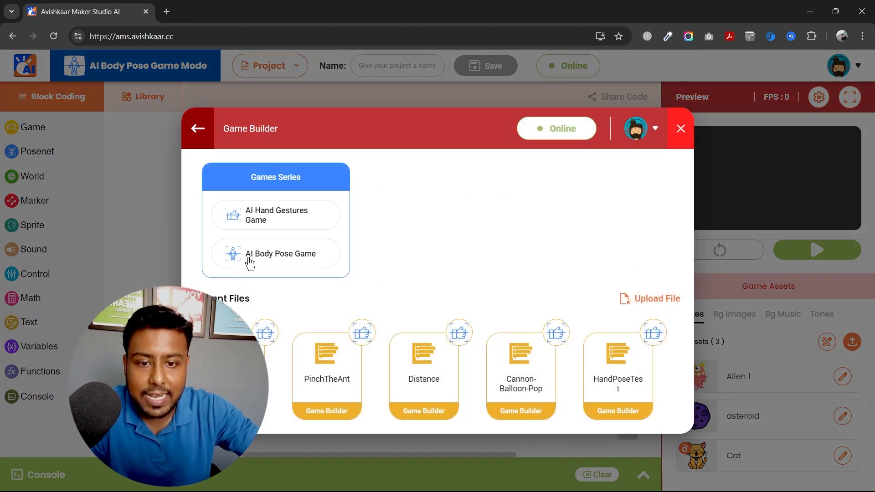
pyautogui.click(681, 128)
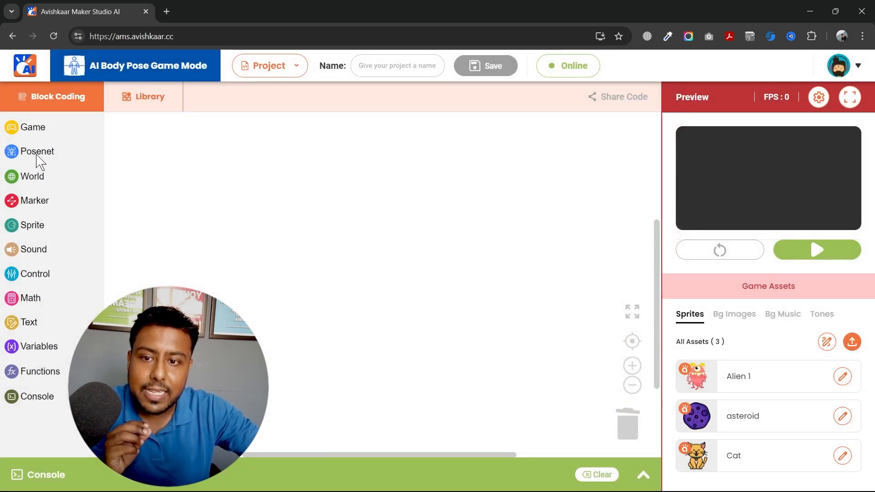
# Reveal the Posenet pose-detection blocks in the block palette.
pyautogui.click(36, 151)
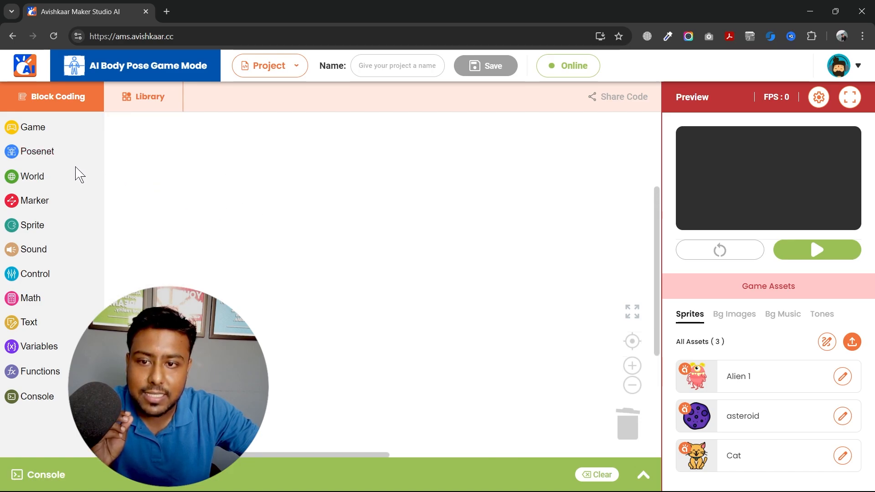
pyautogui.click(36, 152)
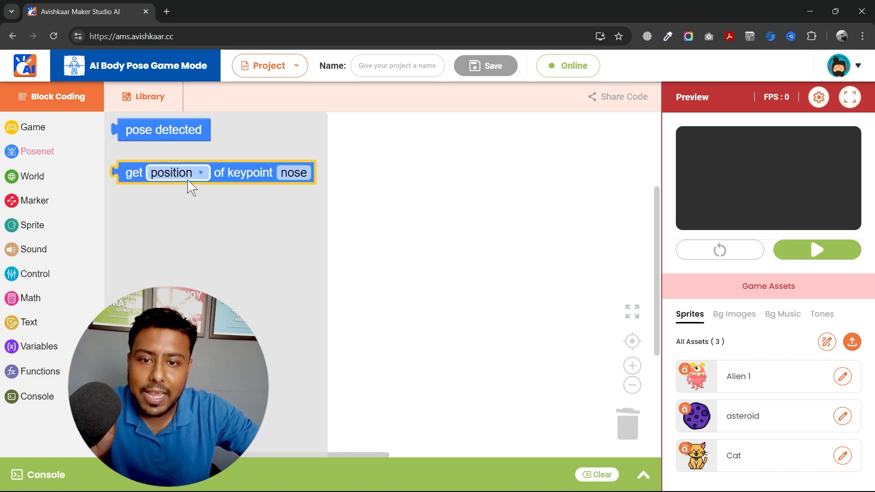
pyautogui.moveTo(87, 205)
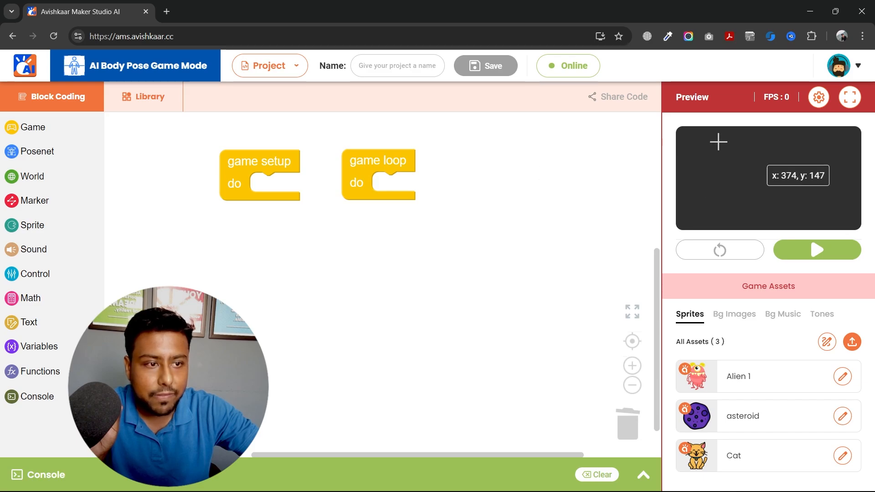
# Name the project BodyPoseGame, save it, and show the game full screen.
pyautogui.click(398, 65)
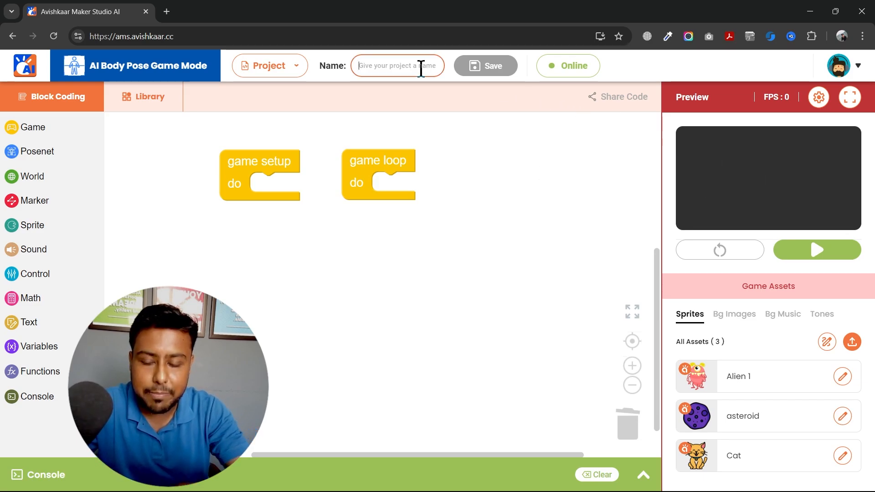
pyautogui.write('Bod')
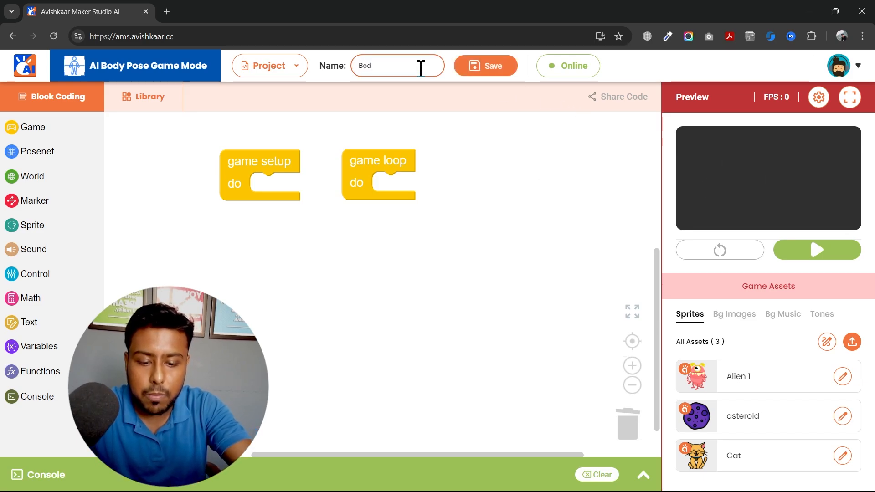
pyautogui.write('yPose')
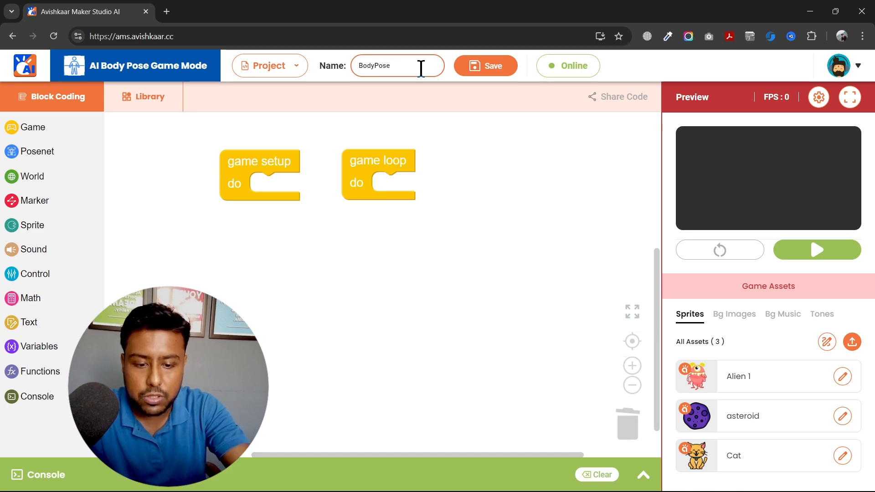
pyautogui.click(485, 66)
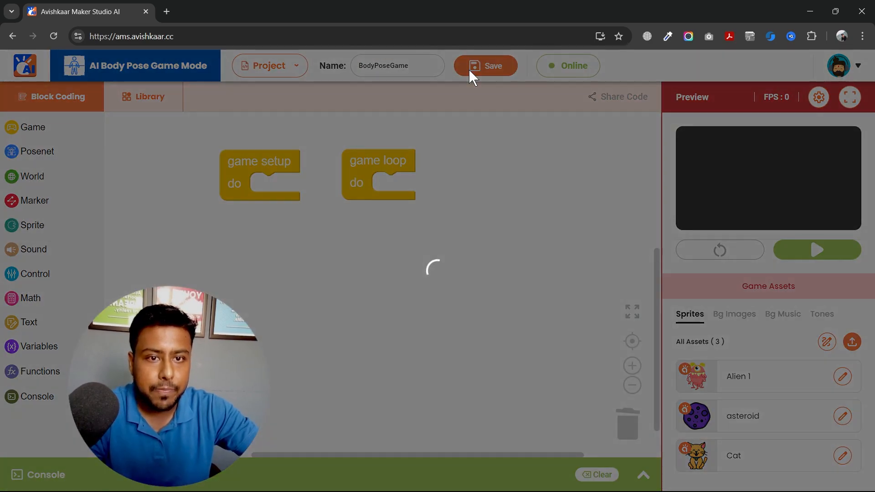
pyautogui.click(485, 65)
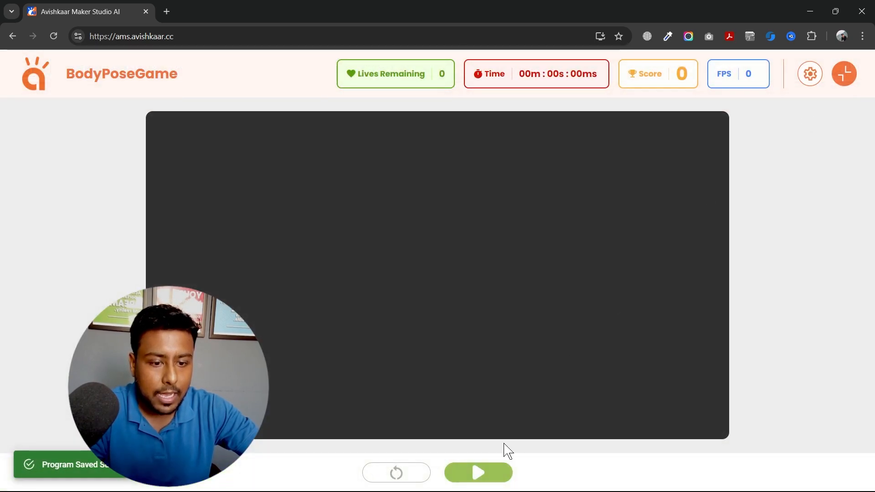
# Play the game on the camera feed with Keypoints switched ON in settings.
pyautogui.click(810, 73)
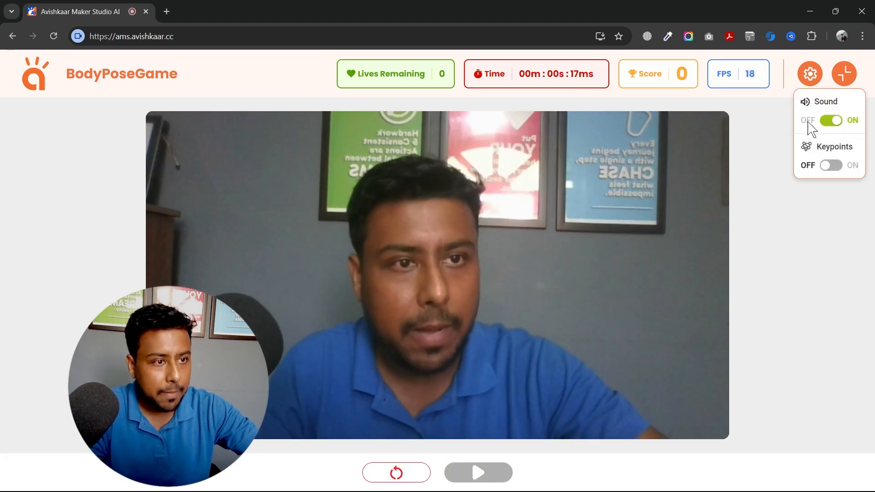
pyautogui.click(832, 165)
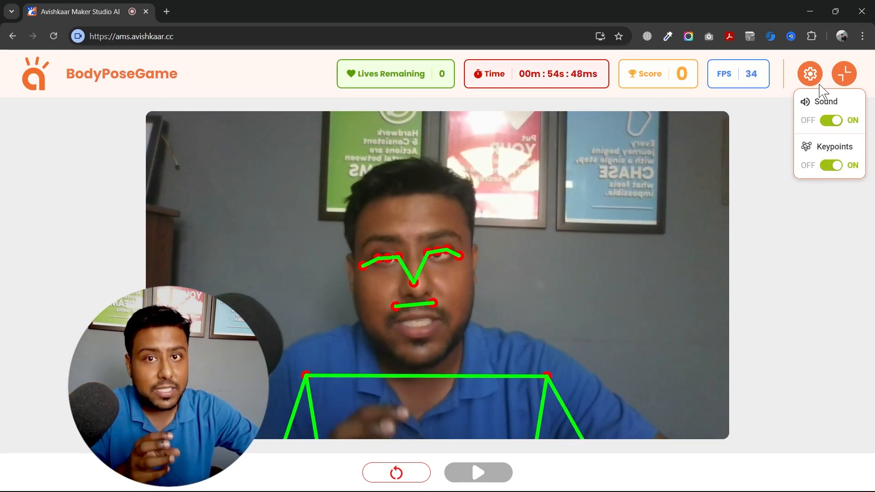
pyautogui.click(843, 73)
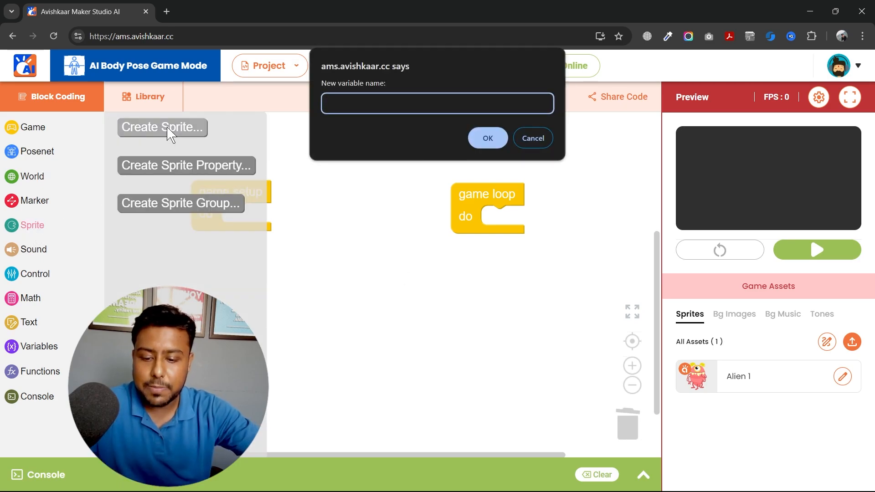
# Create a sprite named Bee and give it the uploaded bee image.
pyautogui.write('Bee')
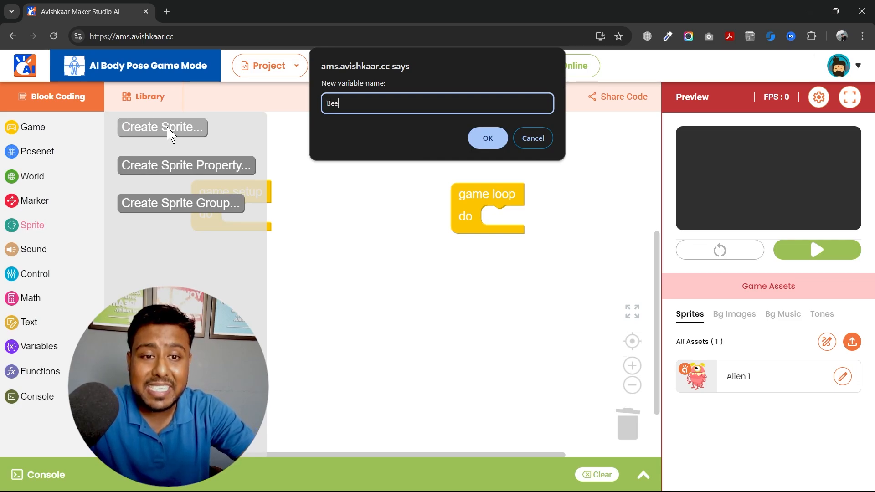
pyautogui.click(487, 138)
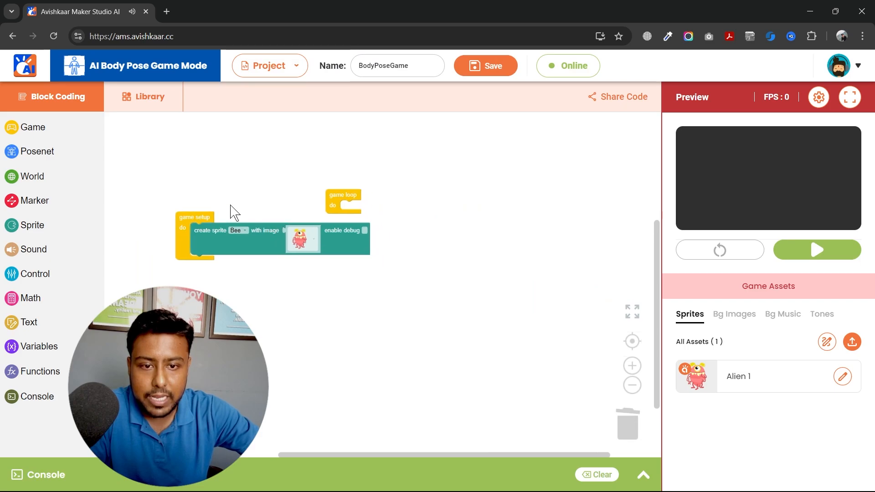
pyautogui.click(851, 342)
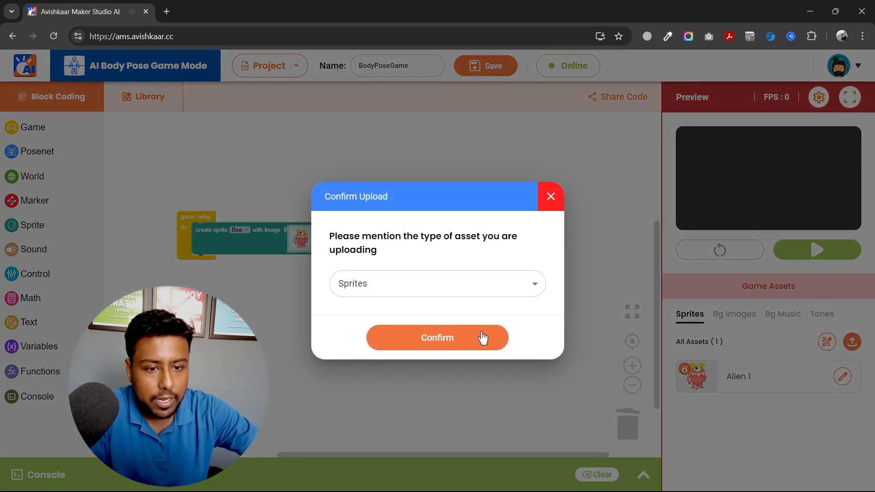
pyautogui.click(437, 338)
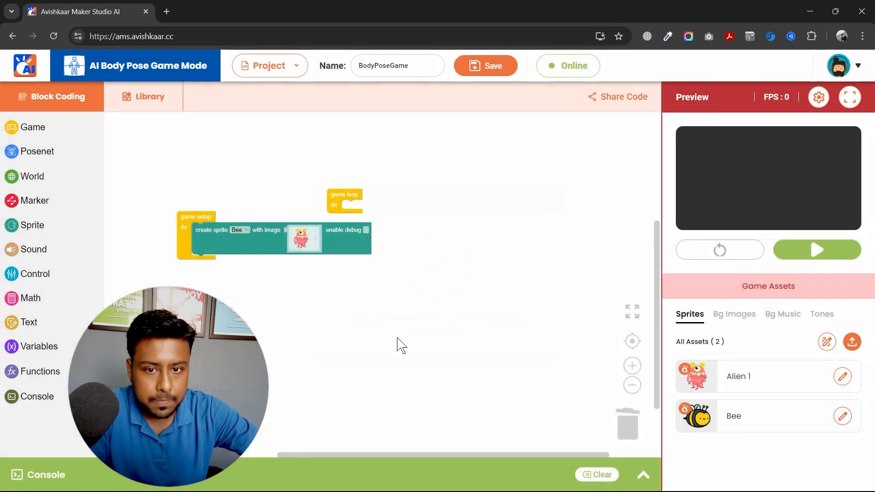
pyautogui.click(302, 238)
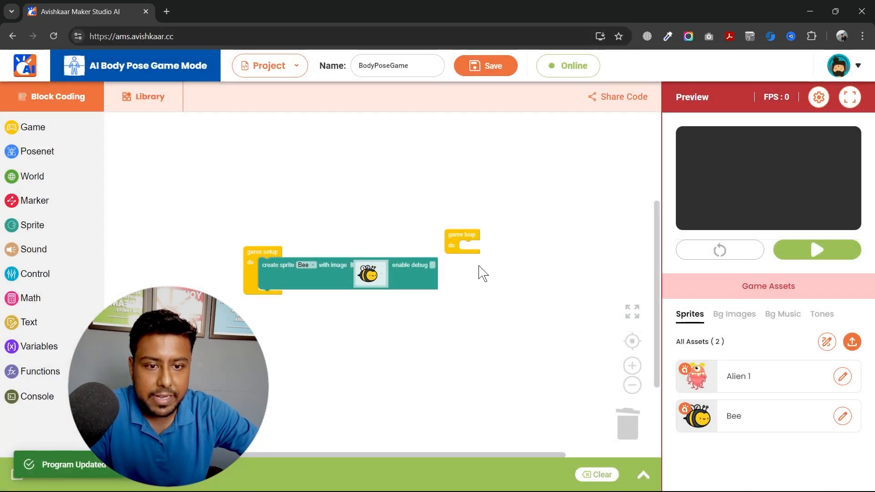
# Run the game full screen to test the Bee over the camera, then restart it.
pyautogui.click(817, 250)
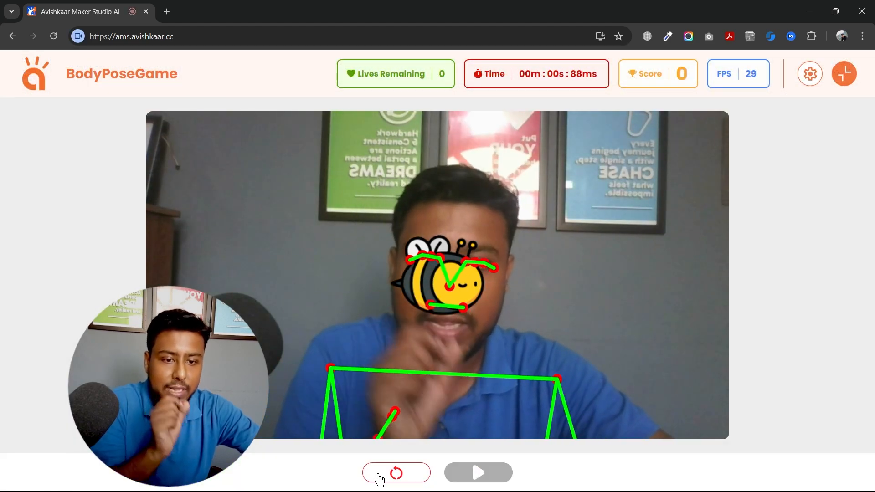
pyautogui.click(396, 473)
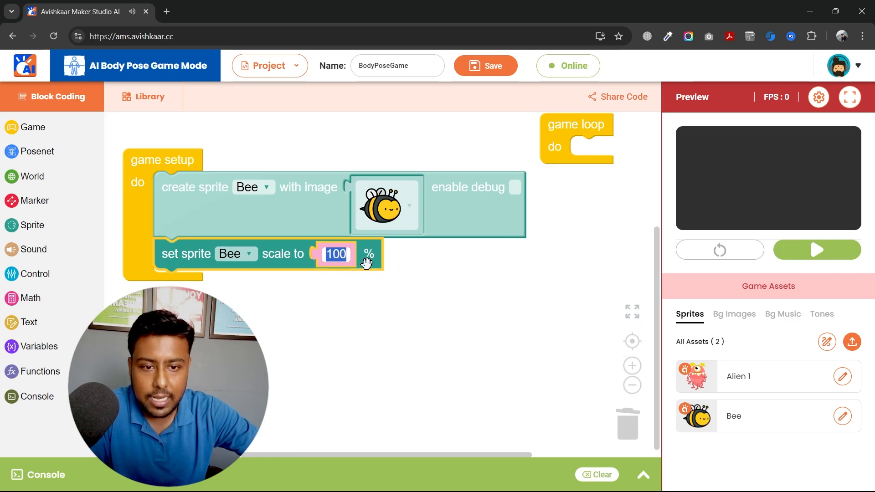
# Set the Bee sprite scale to 50%, save, and show the game full screen.
pyautogui.write('50')
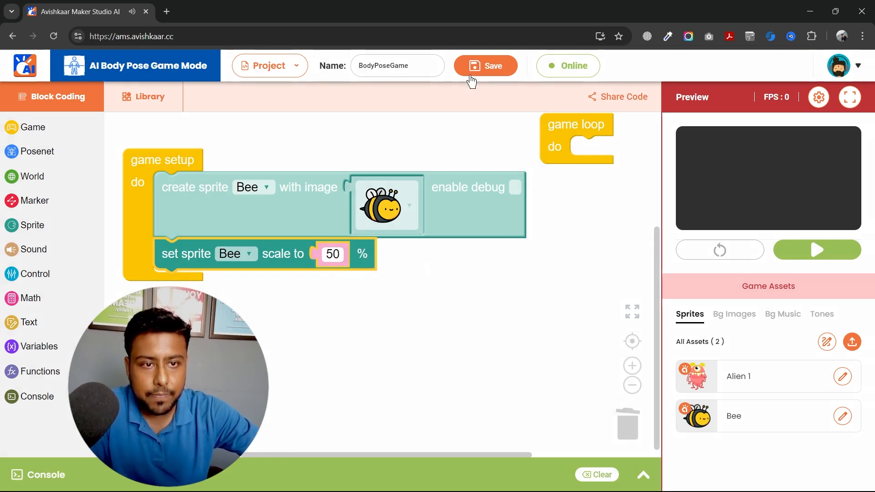
pyautogui.click(485, 66)
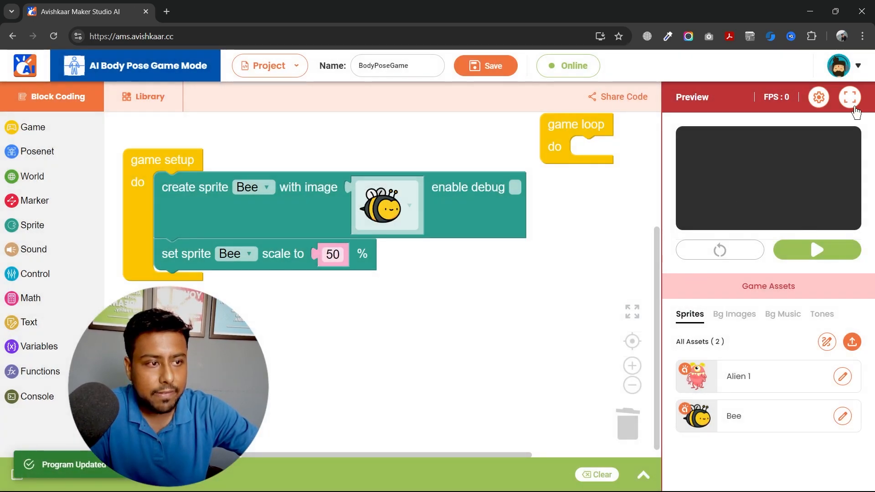
pyautogui.click(849, 97)
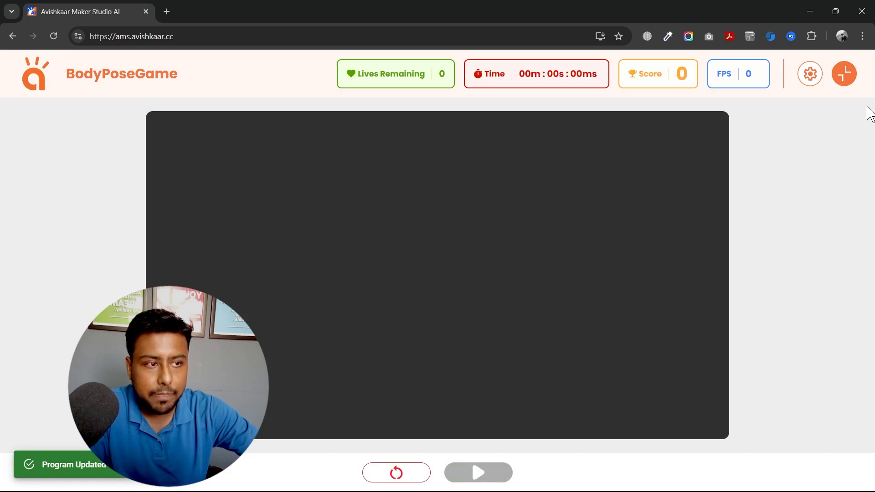
pyautogui.moveTo(844, 73)
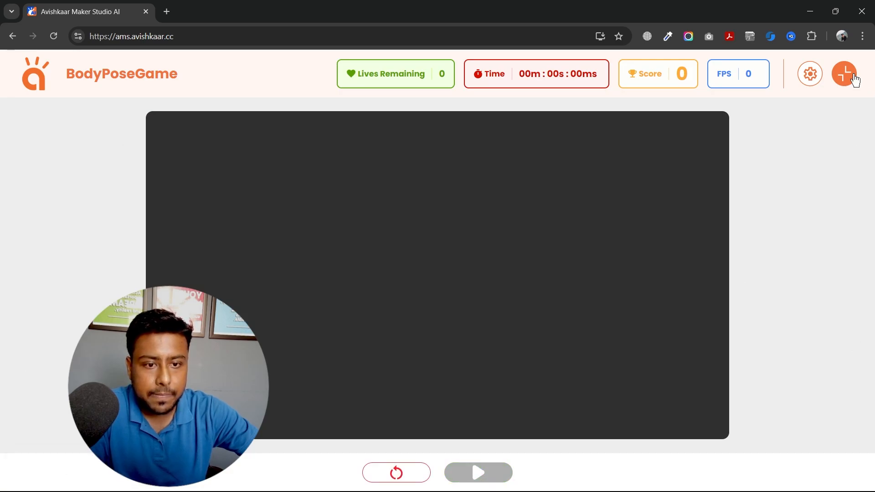
# Play the game so the half-size bee tracks the nose, with Keypoints ON.
pyautogui.click(477, 473)
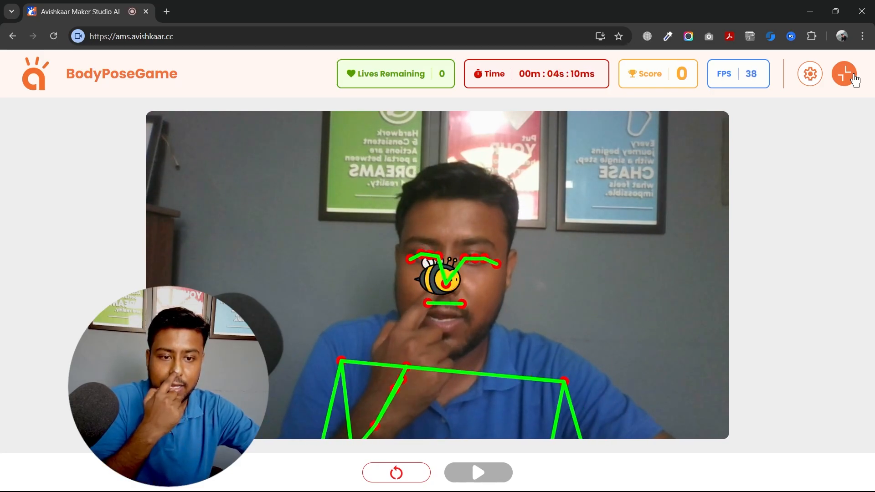
pyautogui.click(810, 73)
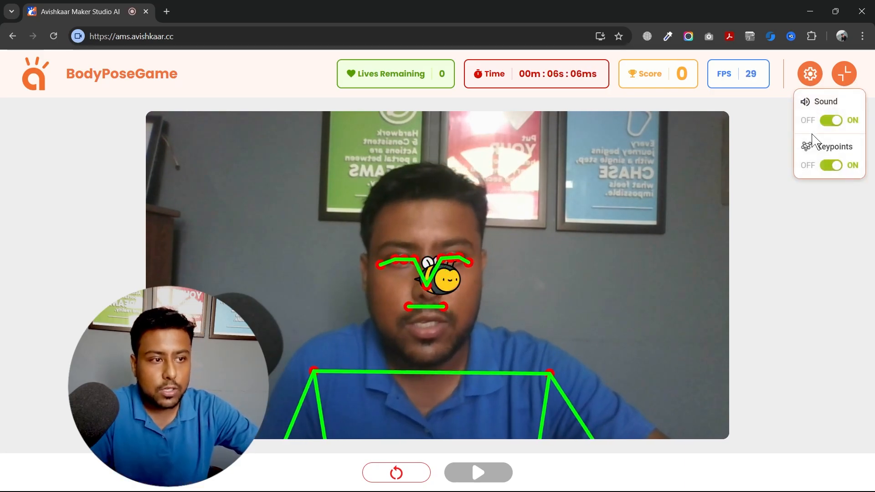
pyautogui.click(831, 165)
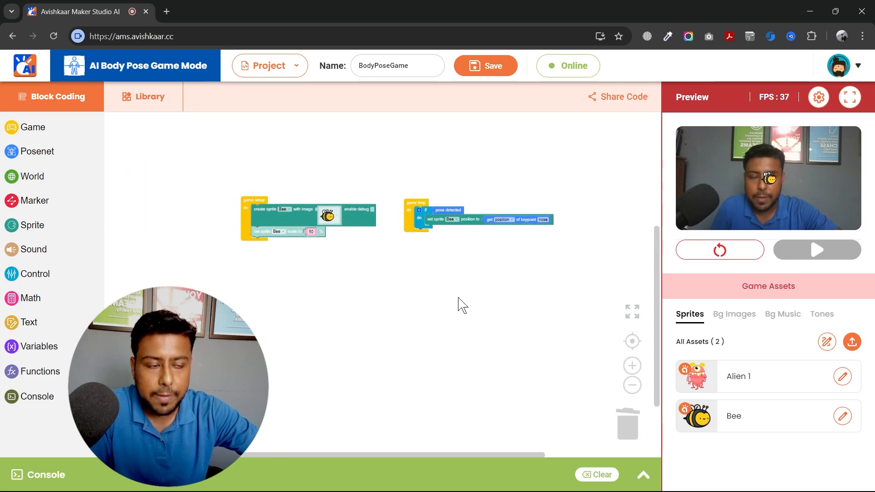
pyautogui.click(817, 250)
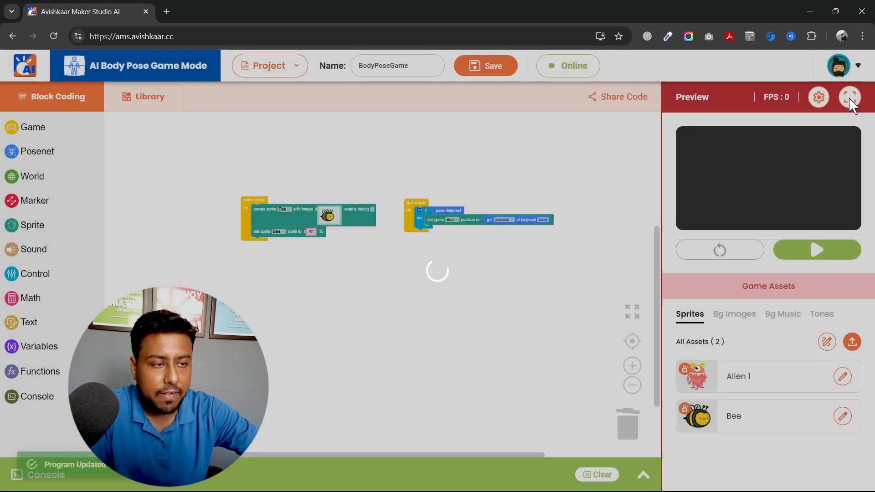
pyautogui.click(849, 97)
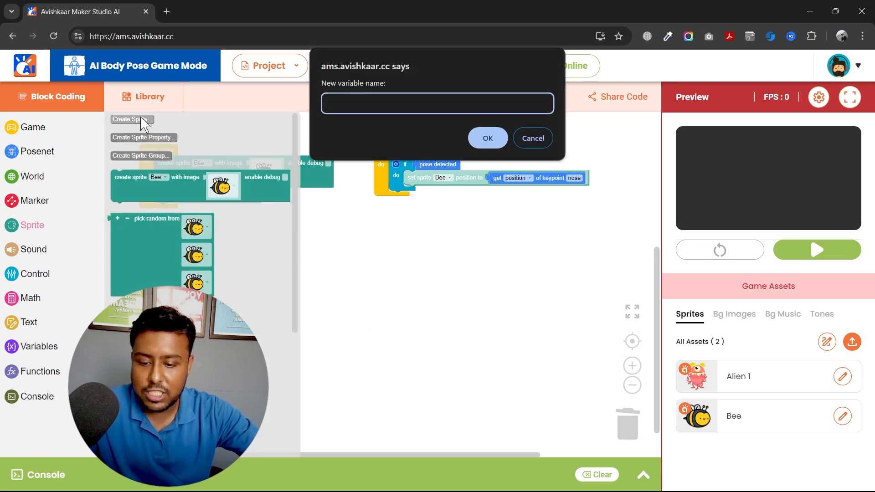
# Create a sprite named Fire and upload a flame image for it.
pyautogui.click(486, 137)
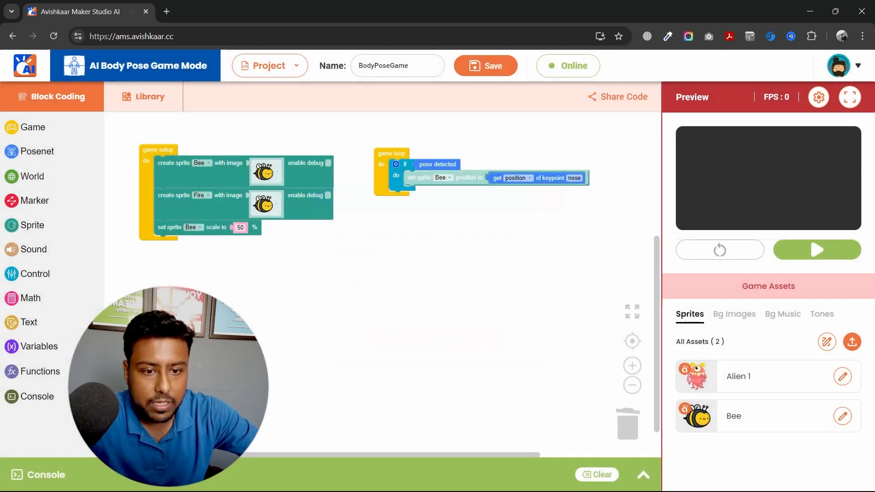
pyautogui.click(851, 342)
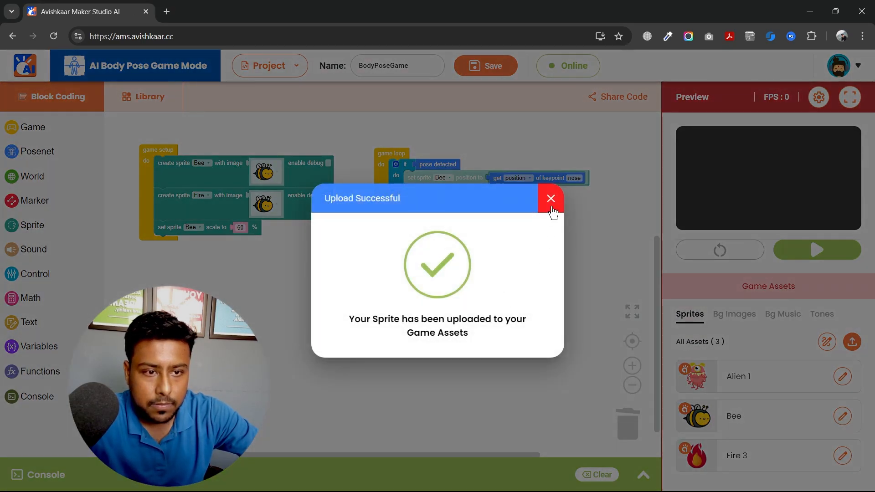
pyautogui.click(551, 199)
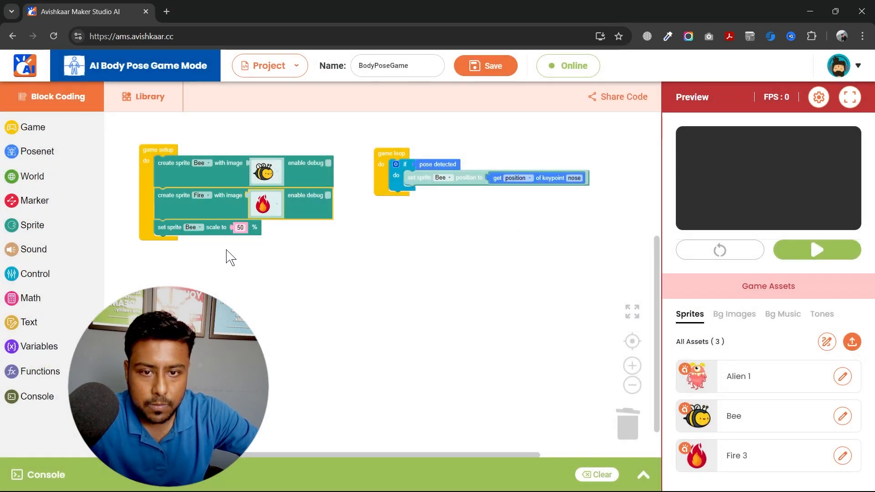
# Crop the Fire image to its 90×120 content and save the asset.
pyautogui.click(842, 455)
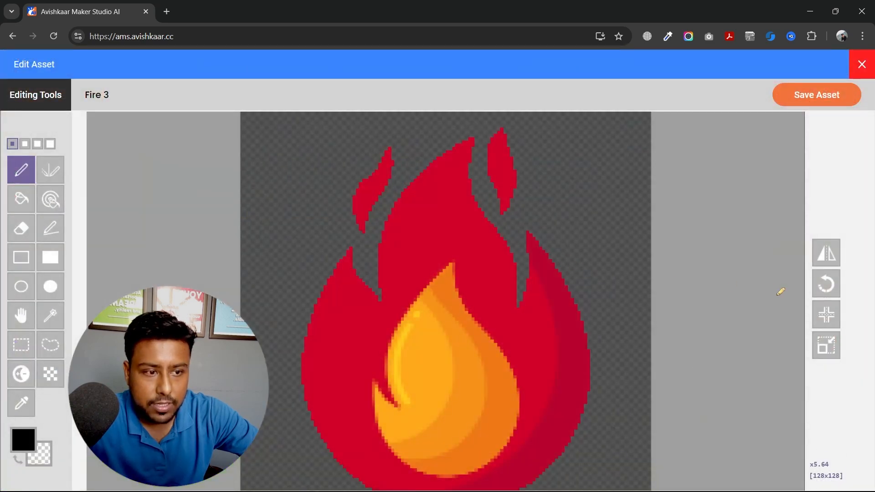
pyautogui.scroll(-3)
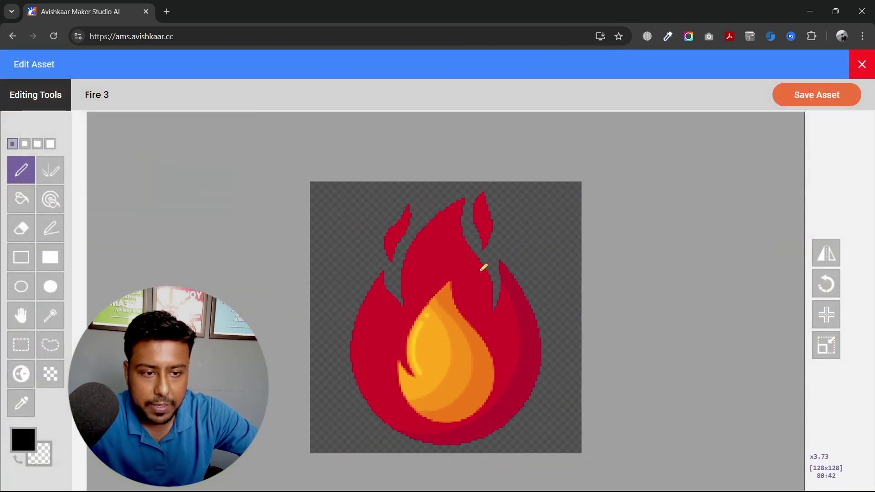
pyautogui.click(826, 345)
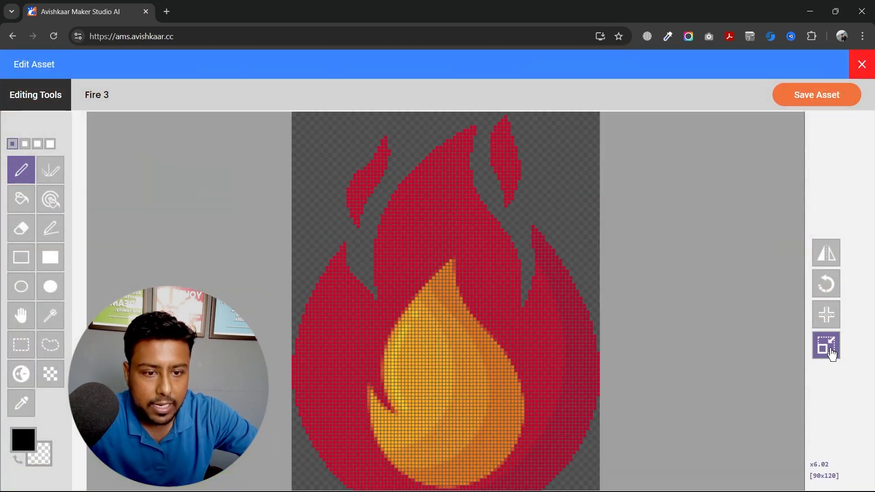
pyautogui.click(827, 344)
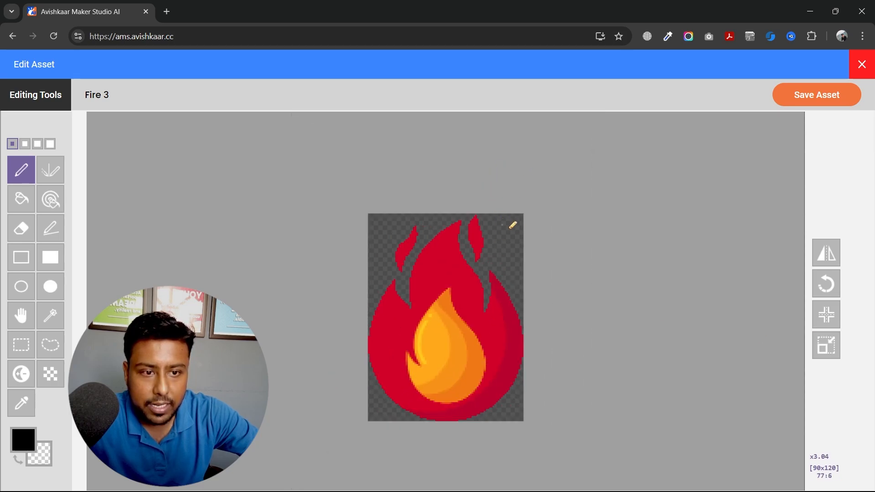
pyautogui.moveTo(379, 384)
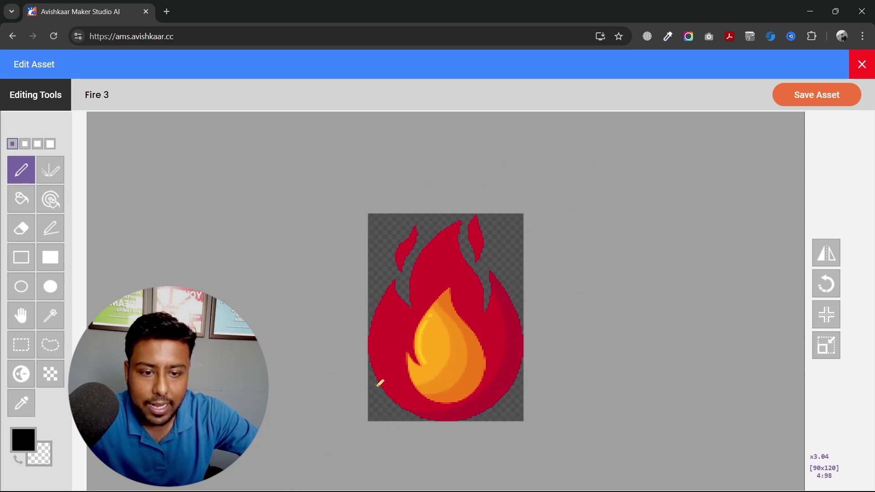
pyautogui.click(816, 94)
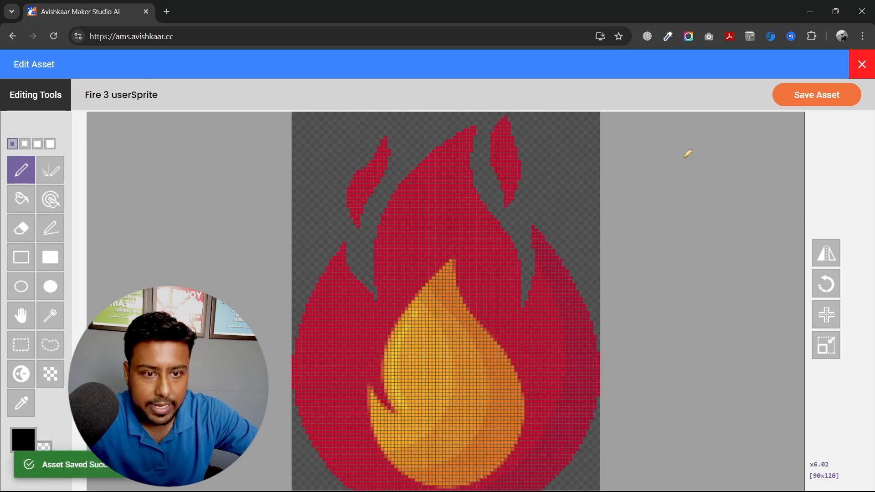
pyautogui.click(861, 64)
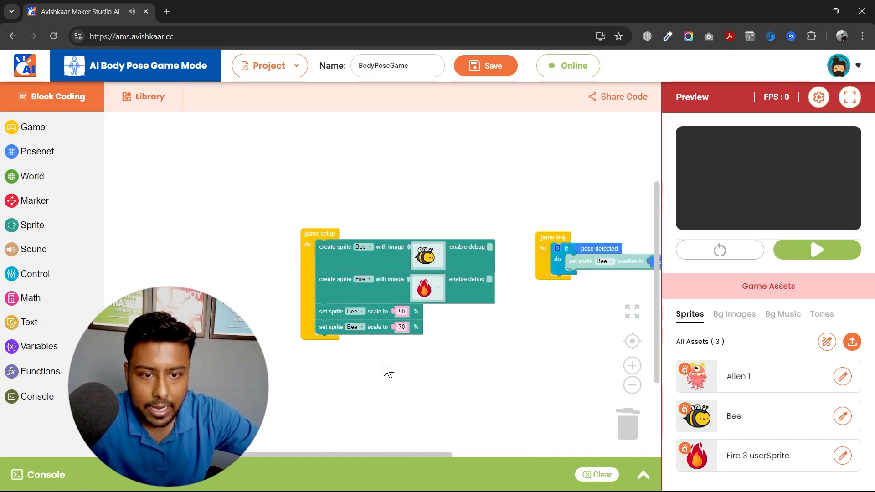
# Position the Fire sprite at x = world width, y = 0 in game setup and save.
pyautogui.click(32, 225)
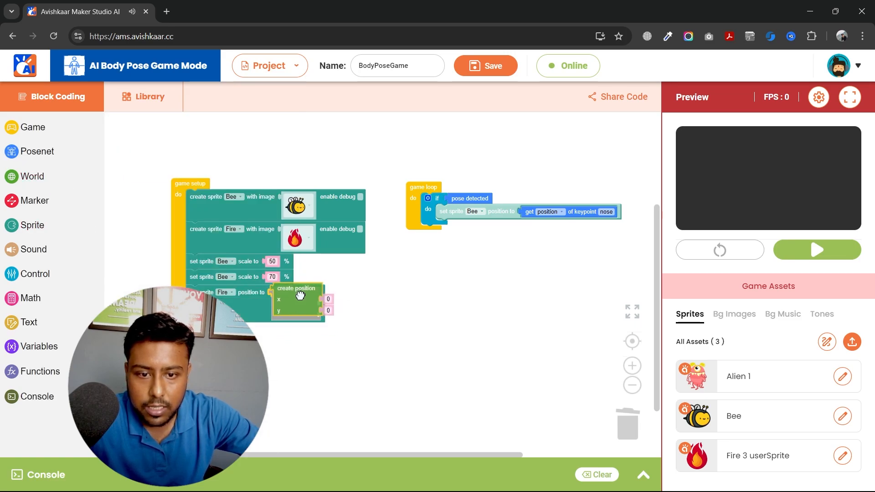
pyautogui.moveTo(860, 128)
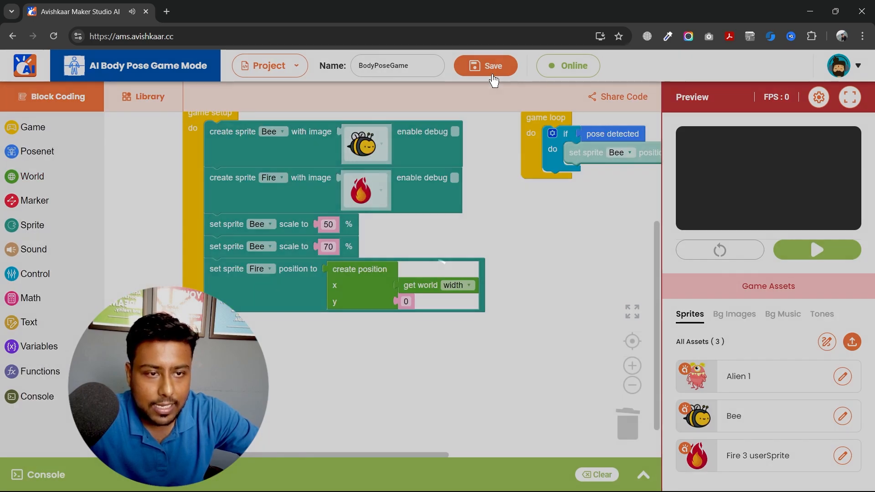
pyautogui.click(490, 66)
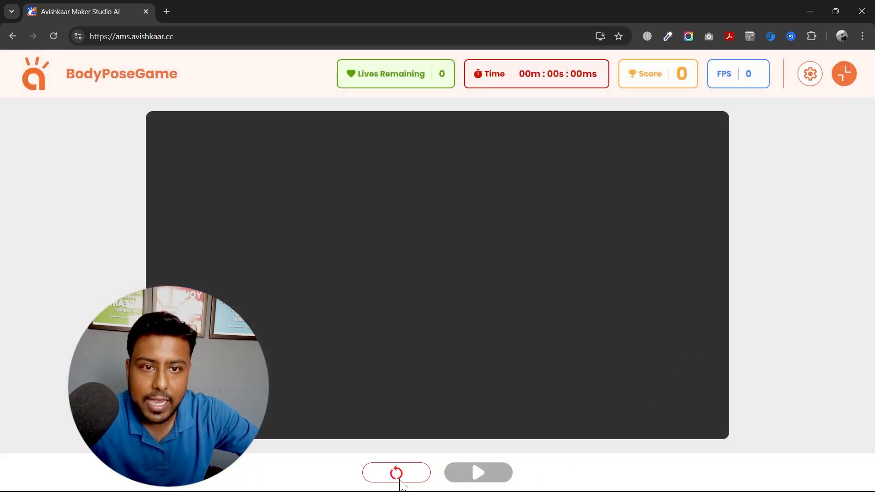
# Run the game to see the fire in the top corner, then stop it.
pyautogui.click(395, 474)
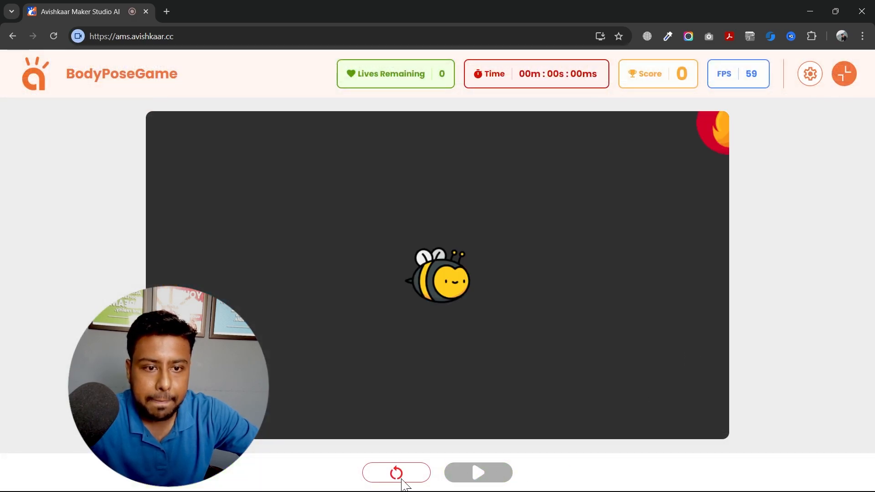
pyautogui.click(396, 472)
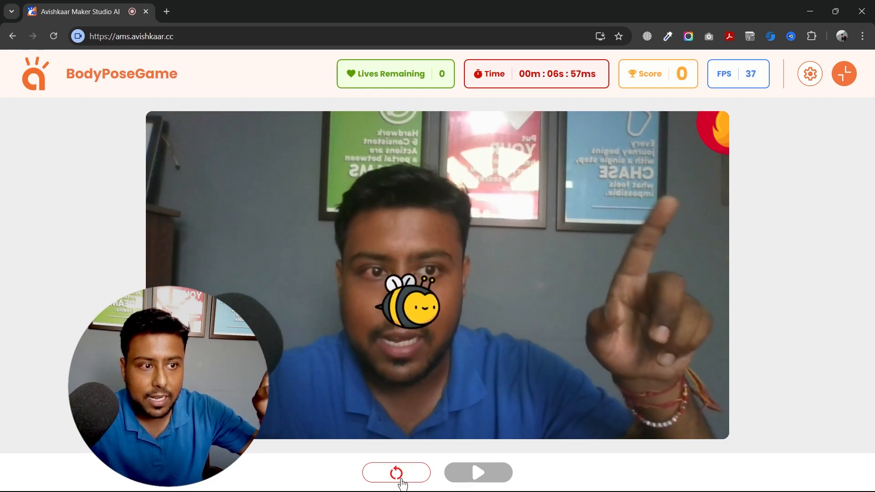
pyautogui.click(396, 473)
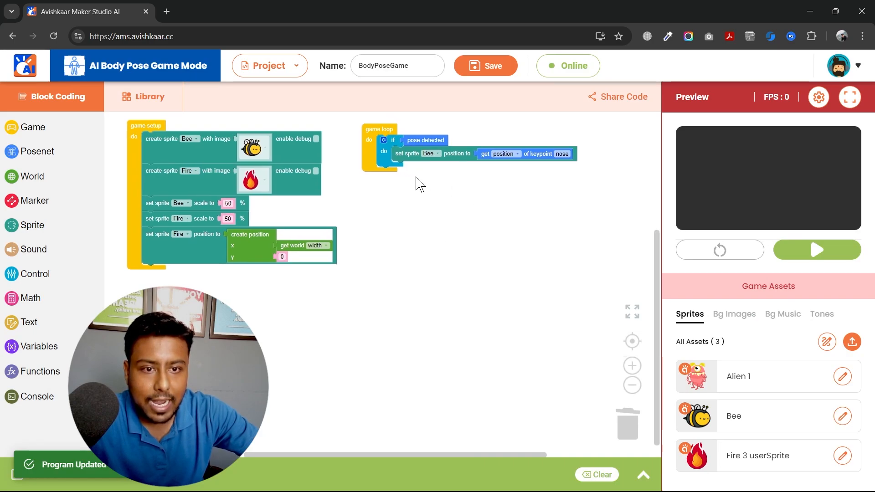
pyautogui.moveTo(857, 132)
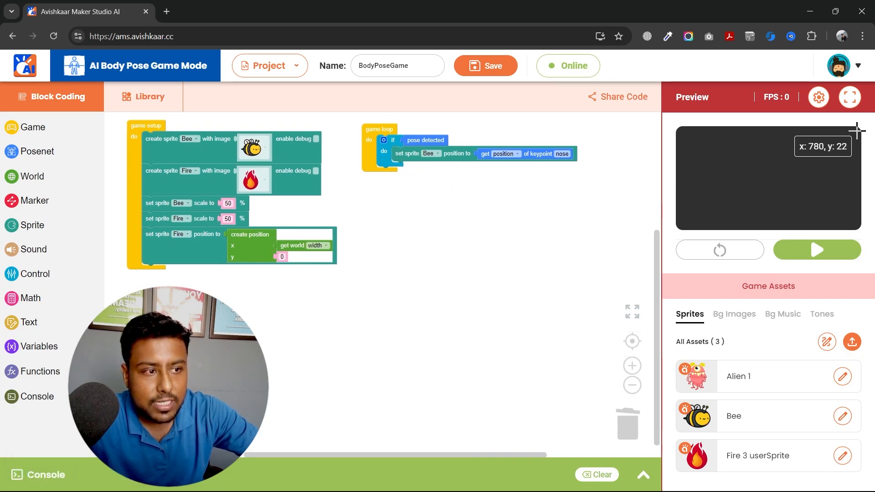
pyautogui.moveTo(437, 238)
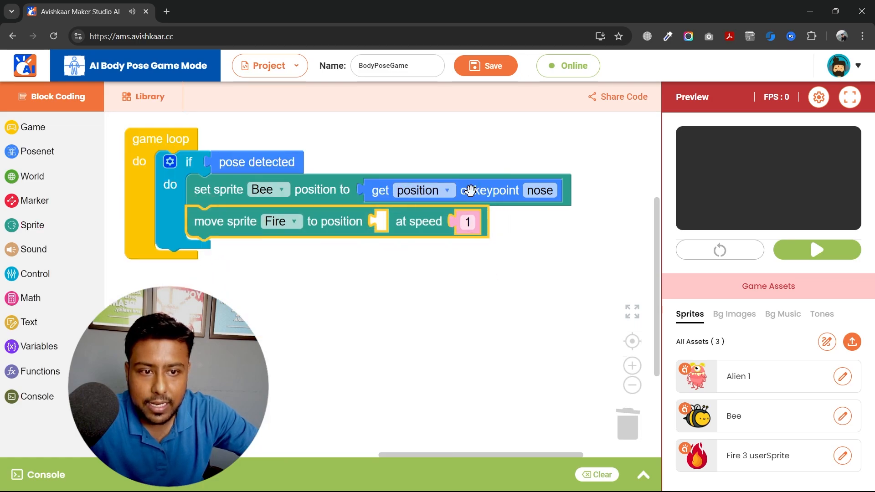
pyautogui.moveTo(29, 240)
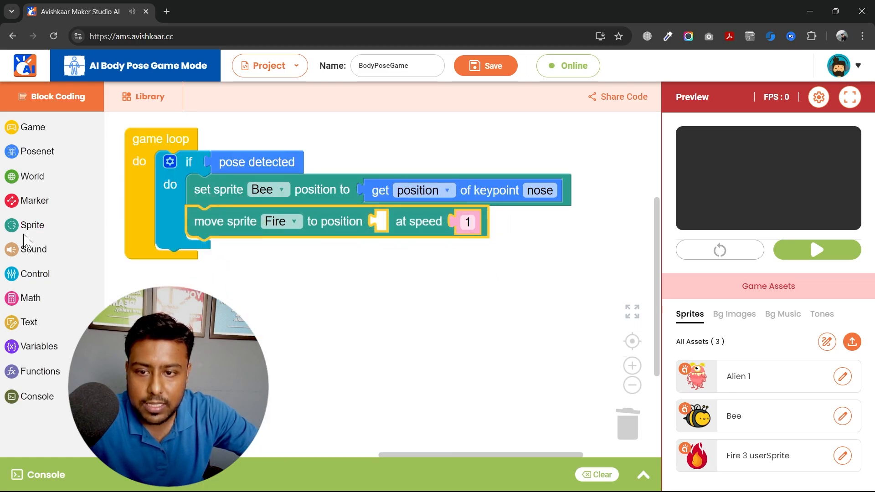
# Make Fire move toward the Bee's position at speed 3 and reopen full-screen view.
pyautogui.click(33, 225)
pyautogui.write('3')
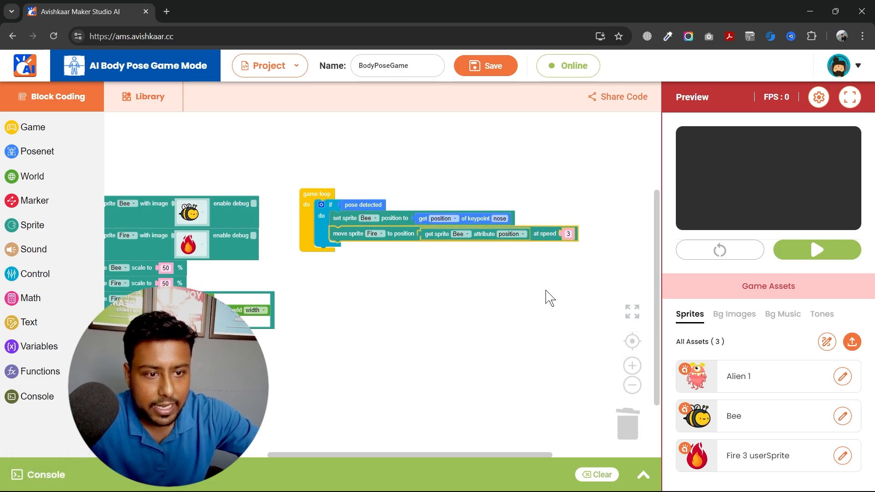
pyautogui.click(484, 66)
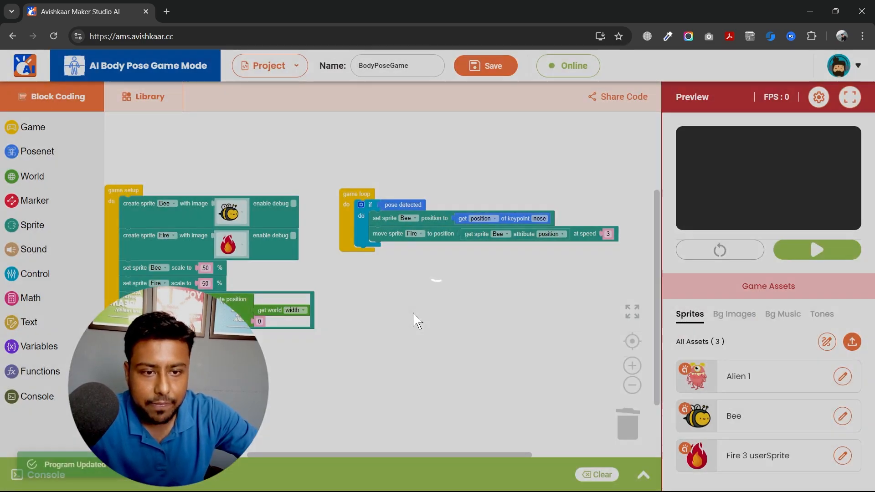
pyautogui.click(816, 250)
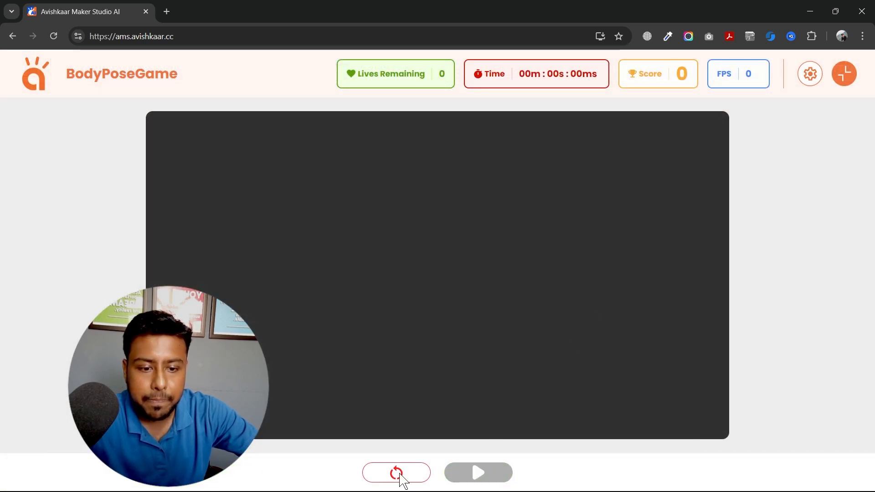
# Run the game to watch the fire chase the bee, then leave full screen.
pyautogui.click(397, 472)
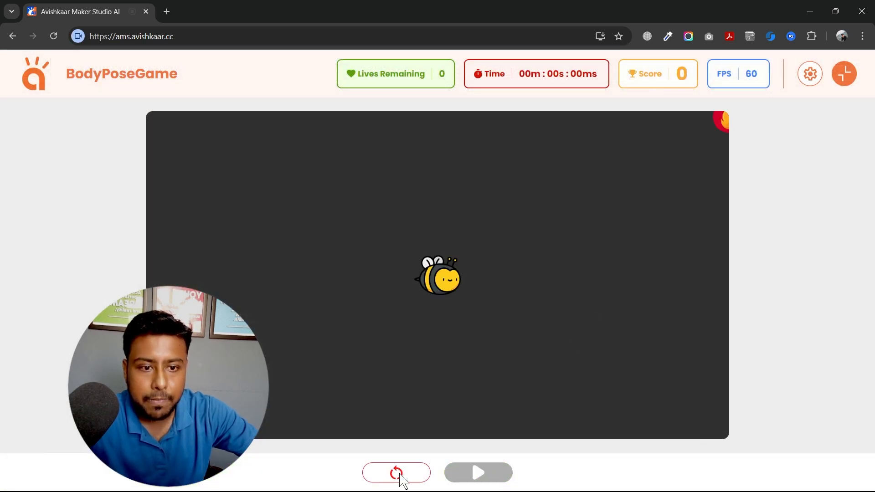
pyautogui.click(396, 473)
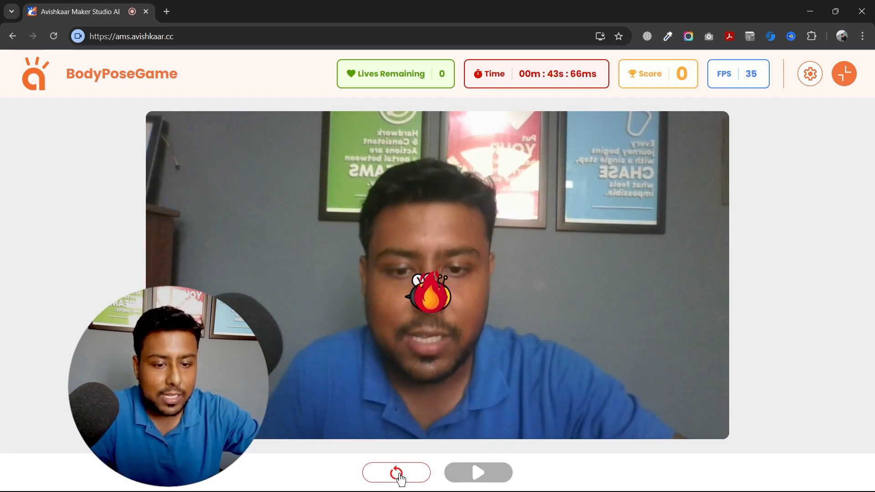
pyautogui.click(397, 472)
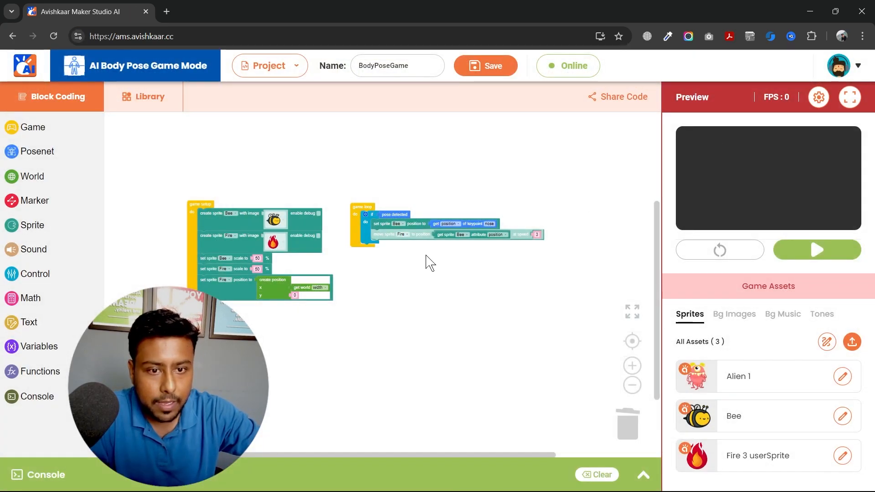
# When Fire touches Bee, stop the game loop.
pyautogui.click(36, 274)
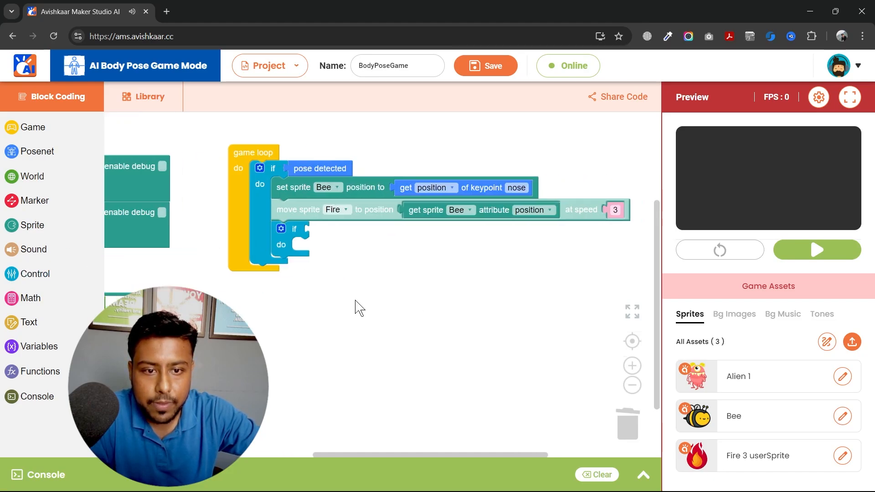
pyautogui.click(32, 225)
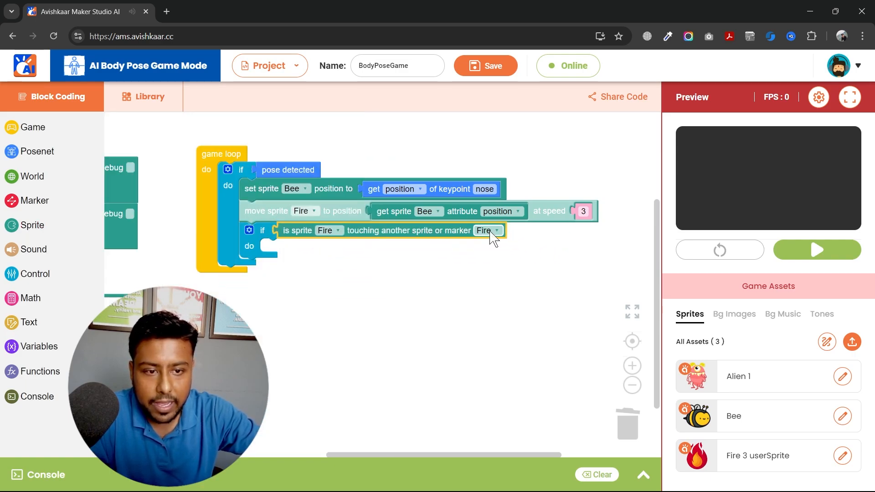
pyautogui.click(488, 231)
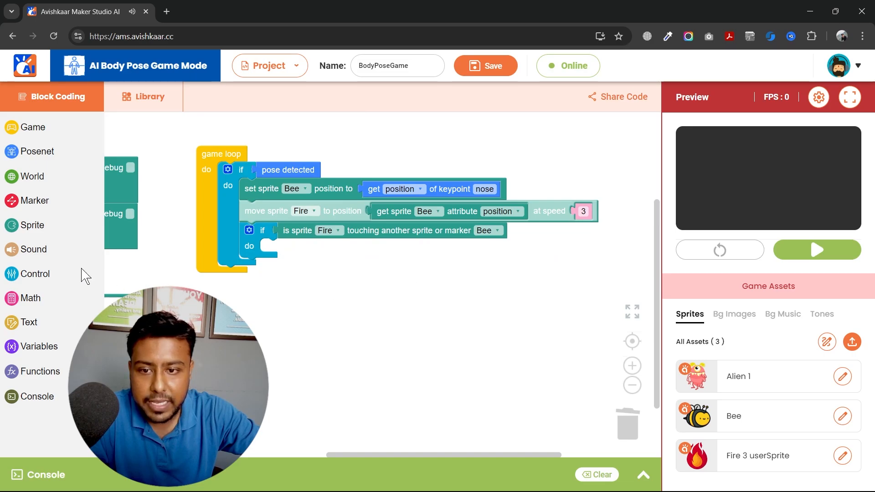
pyautogui.click(33, 128)
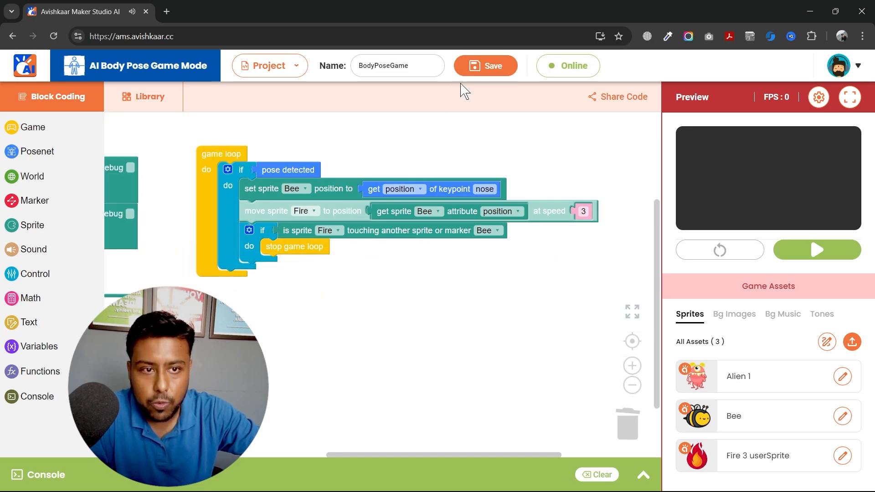
# Show 'Game Over' size 48 at half the world width and half the world height.
pyautogui.click(29, 322)
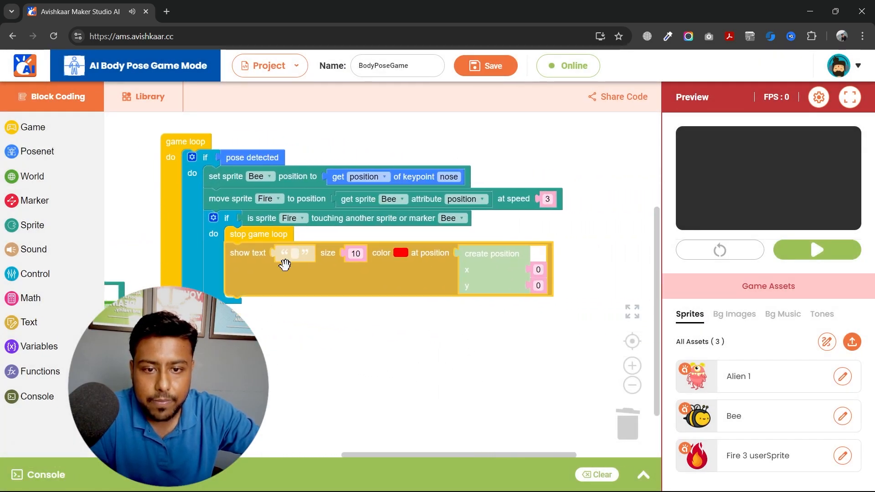
pyautogui.click(295, 255)
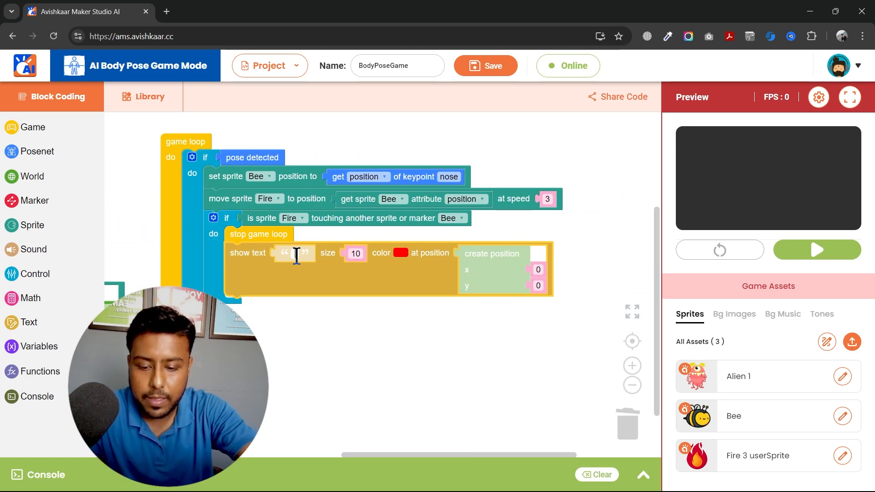
pyautogui.write('Game Over')
pyautogui.write('48')
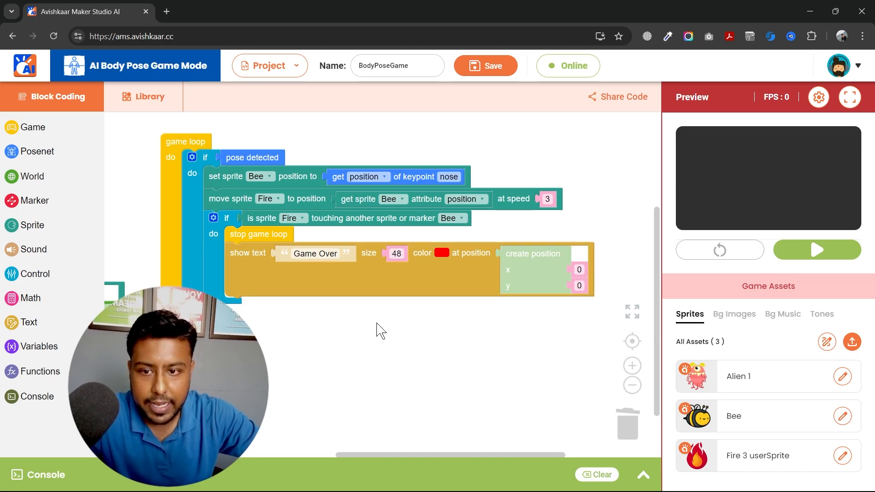
pyautogui.moveTo(30, 208)
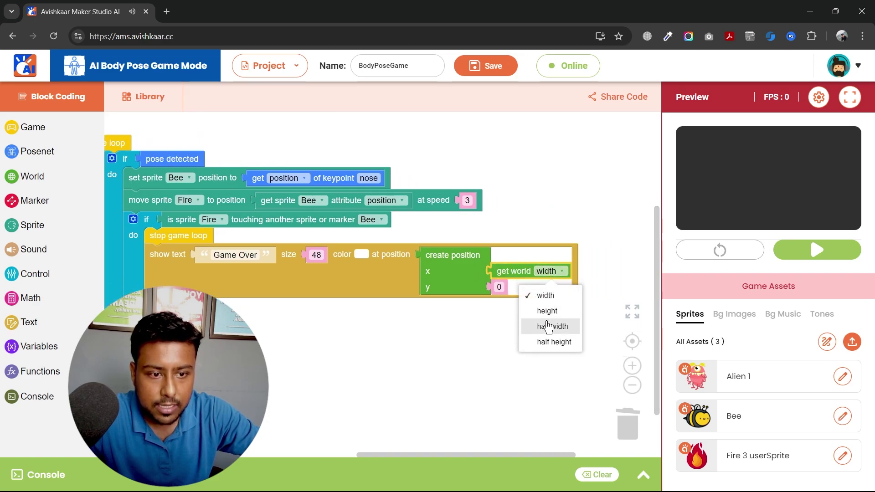
pyautogui.rightClick(513, 270)
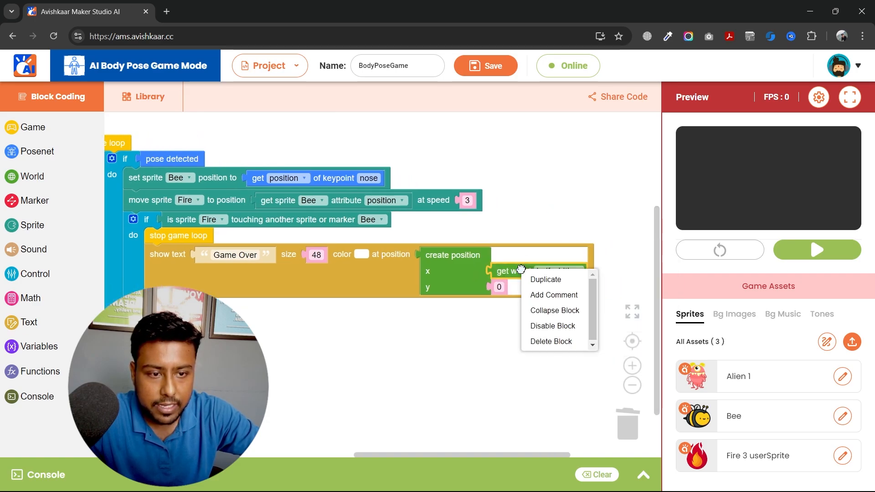
pyautogui.click(545, 280)
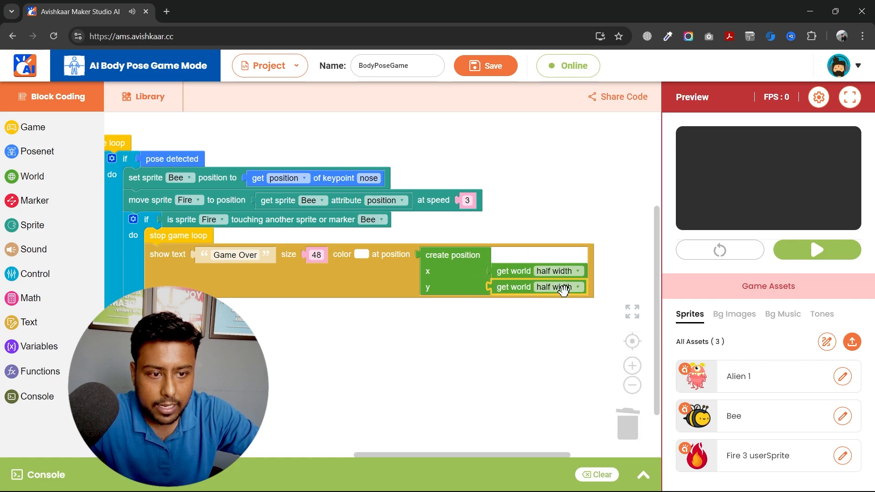
pyautogui.click(575, 288)
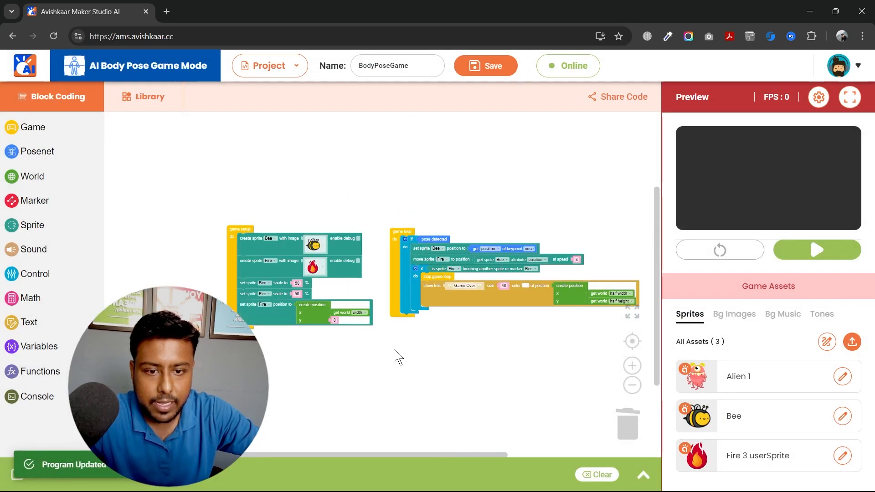
pyautogui.click(815, 250)
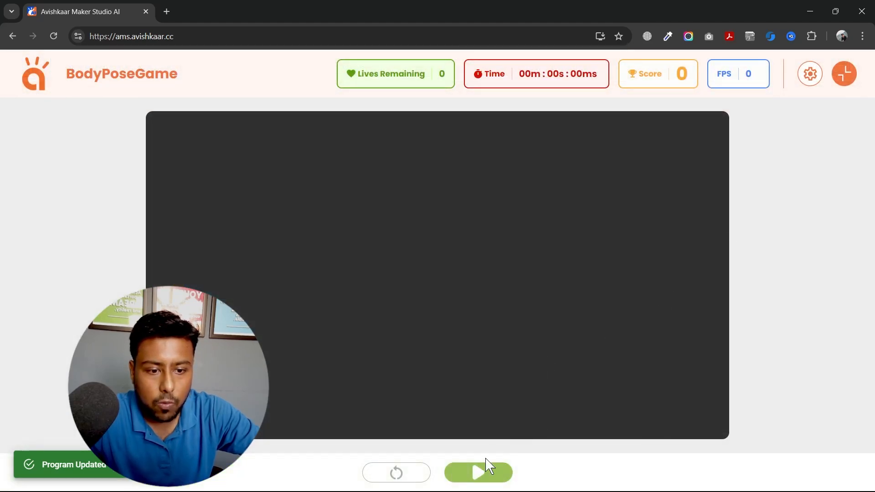
pyautogui.click(477, 473)
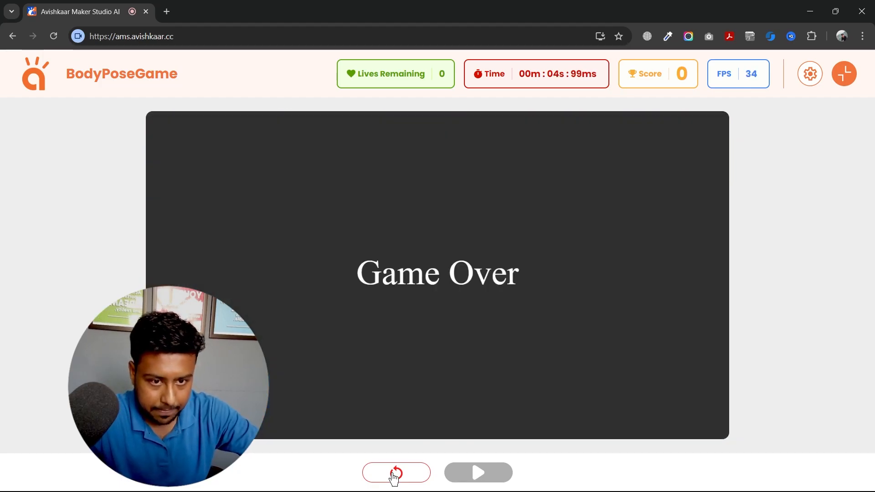
pyautogui.click(397, 474)
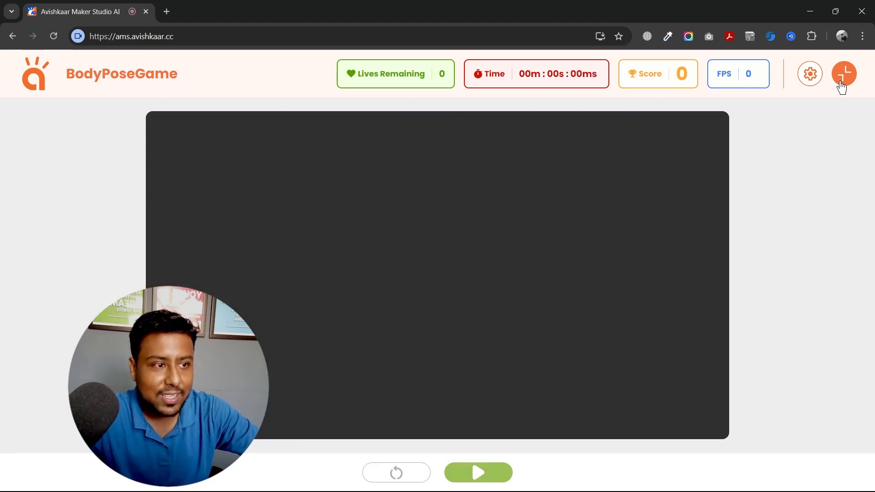
pyautogui.click(843, 73)
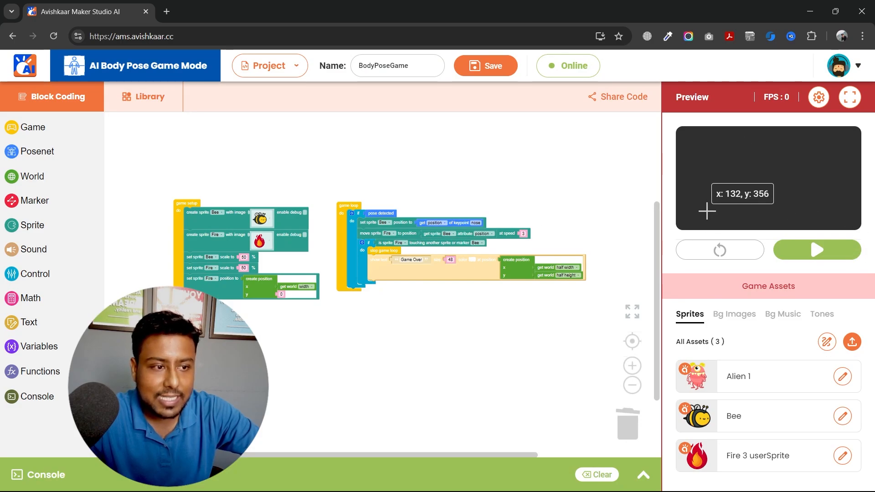
pyautogui.moveTo(757, 197)
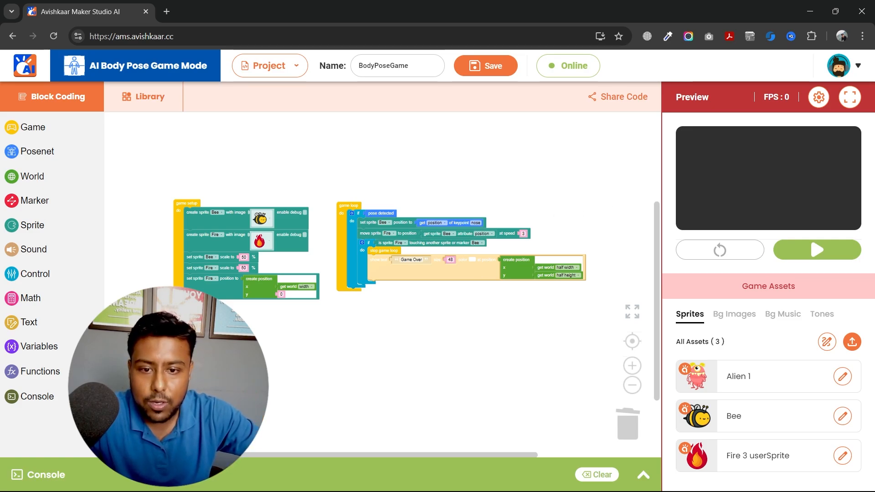
# Create a Score variable and set it to 0 in game setup.
pyautogui.click(39, 346)
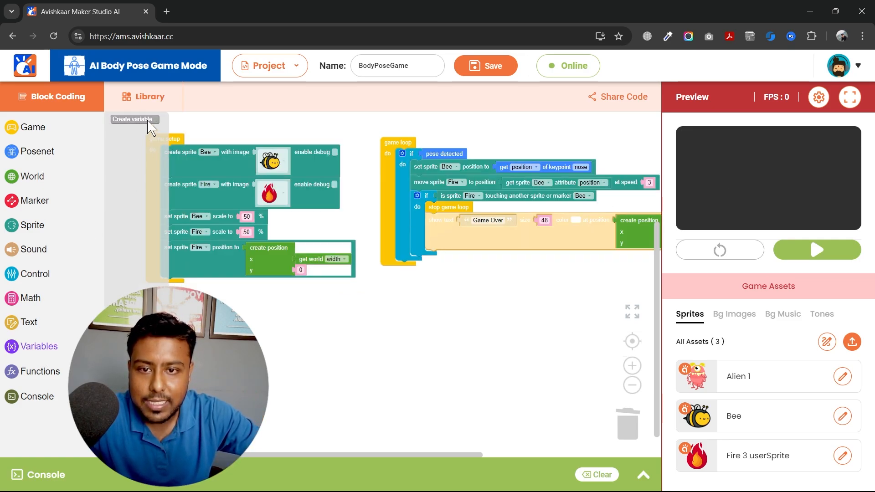
pyautogui.click(132, 119)
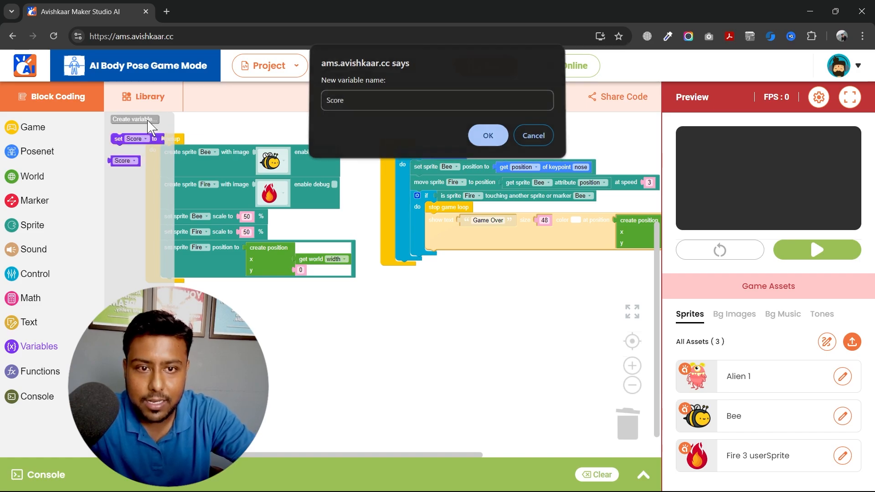
pyautogui.click(487, 136)
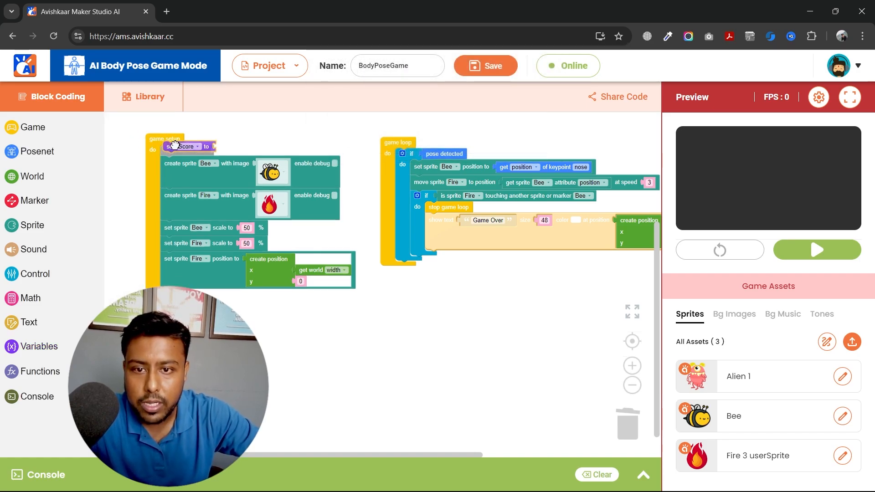
pyautogui.click(31, 298)
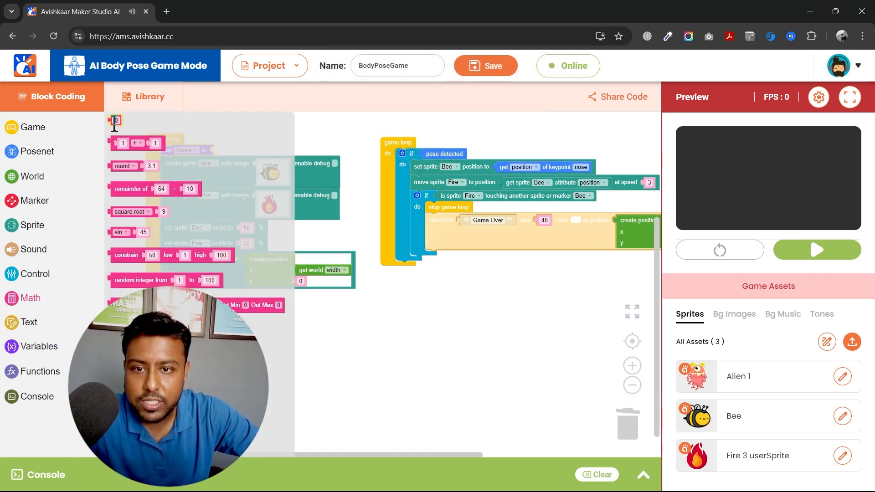
pyautogui.click(34, 128)
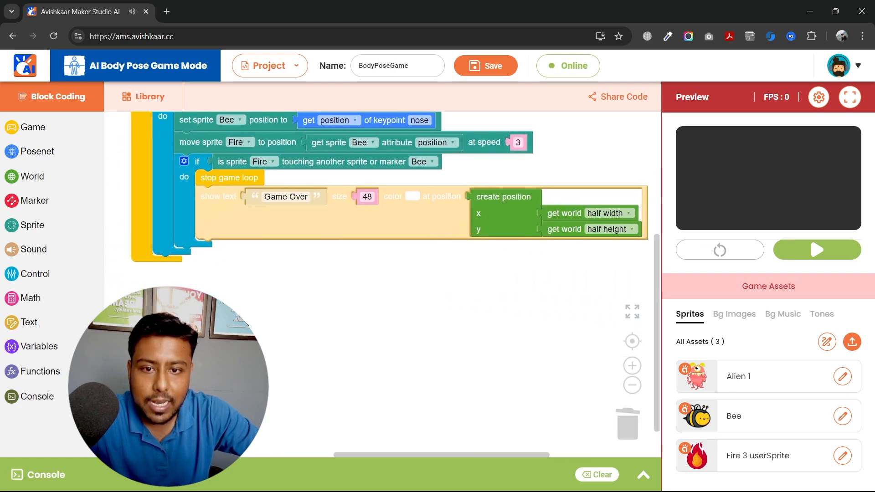
# Set Score to elapsed seconds as the game score, then reopen full-screen view.
pyautogui.click(30, 297)
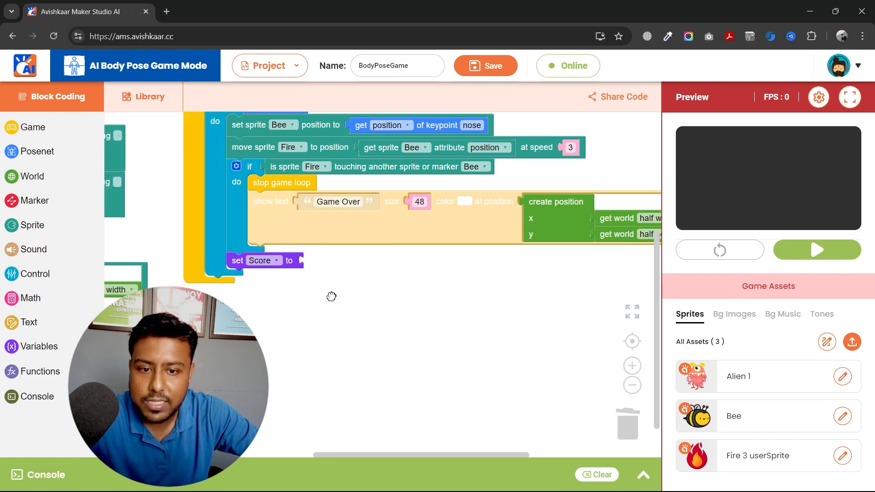
pyautogui.click(366, 261)
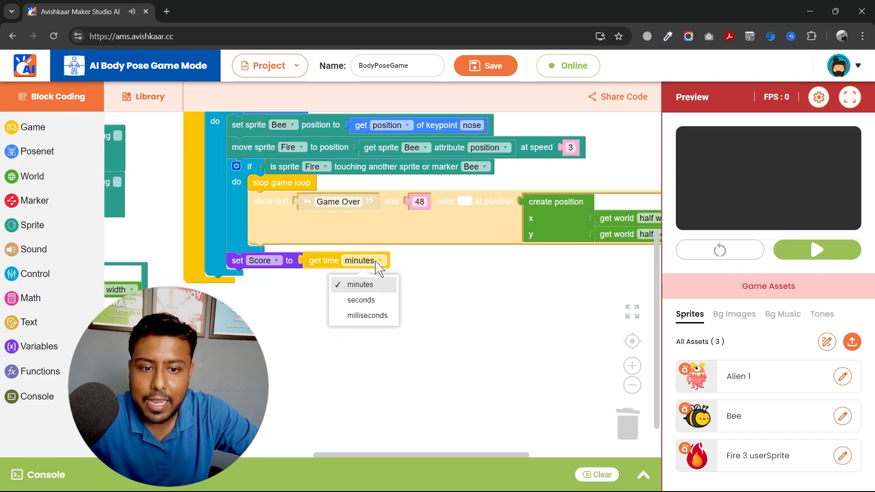
pyautogui.moveTo(367, 304)
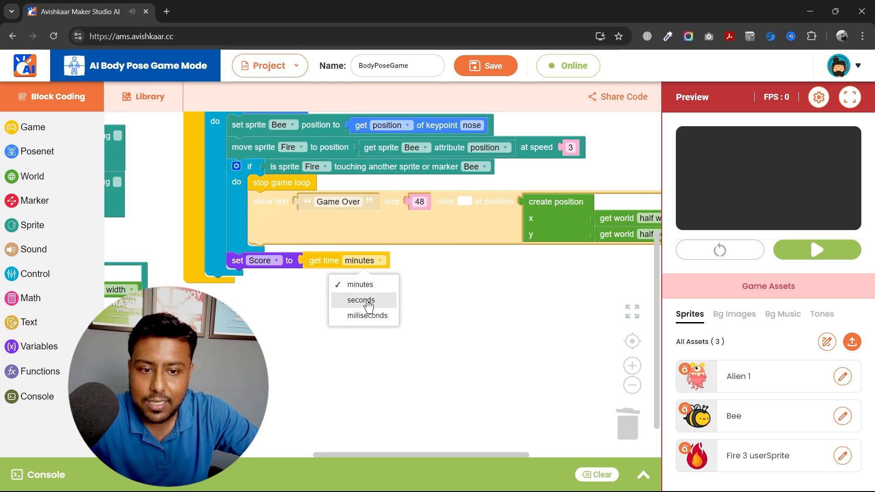
pyautogui.click(361, 300)
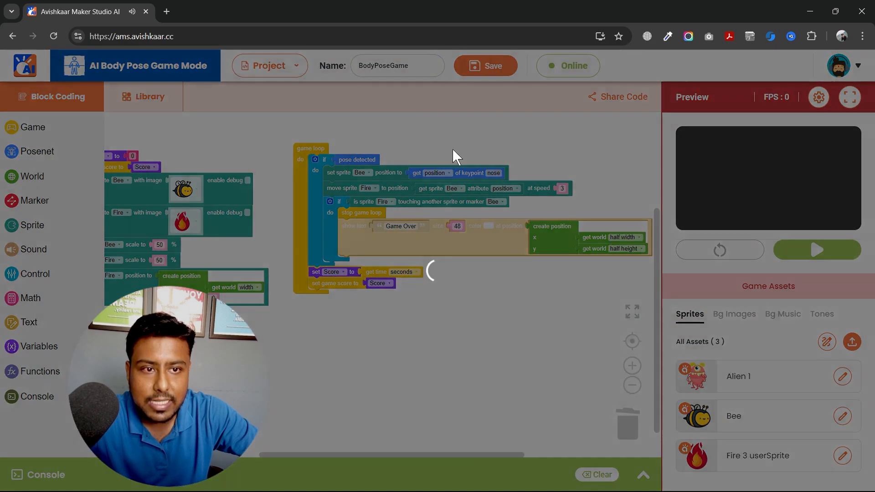
pyautogui.click(485, 66)
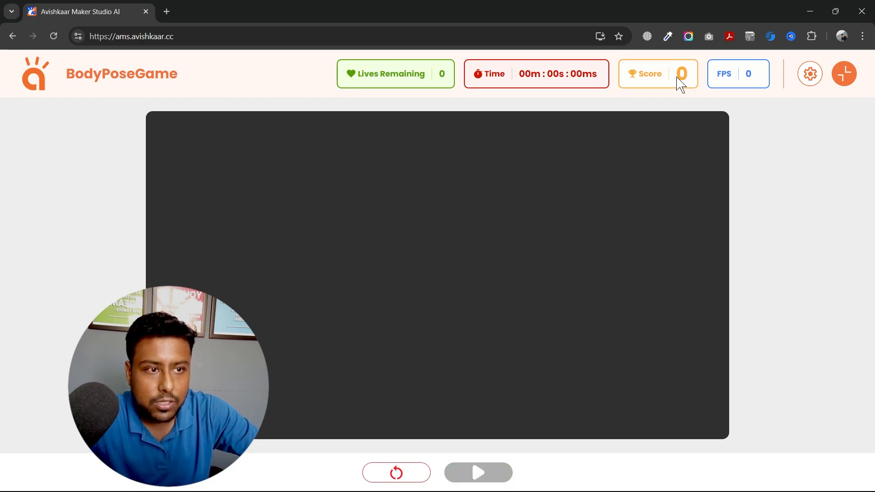
pyautogui.moveTo(679, 94)
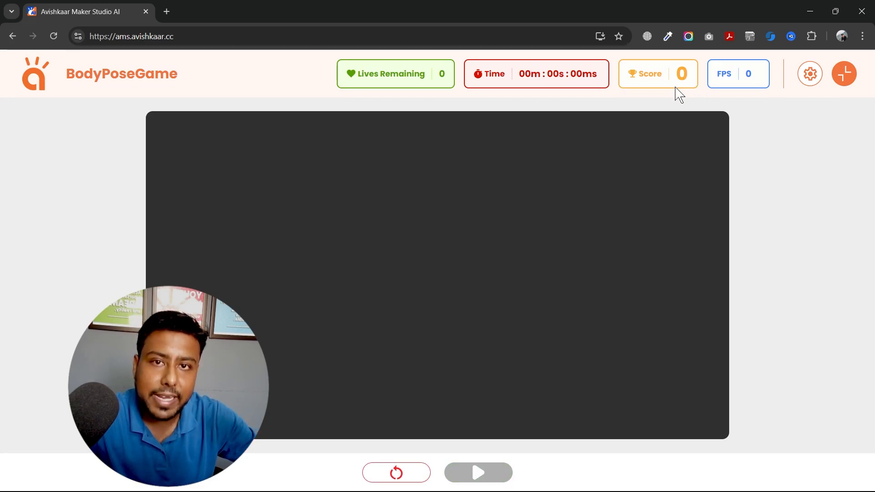
# Start the game run to test the score counter.
pyautogui.click(476, 472)
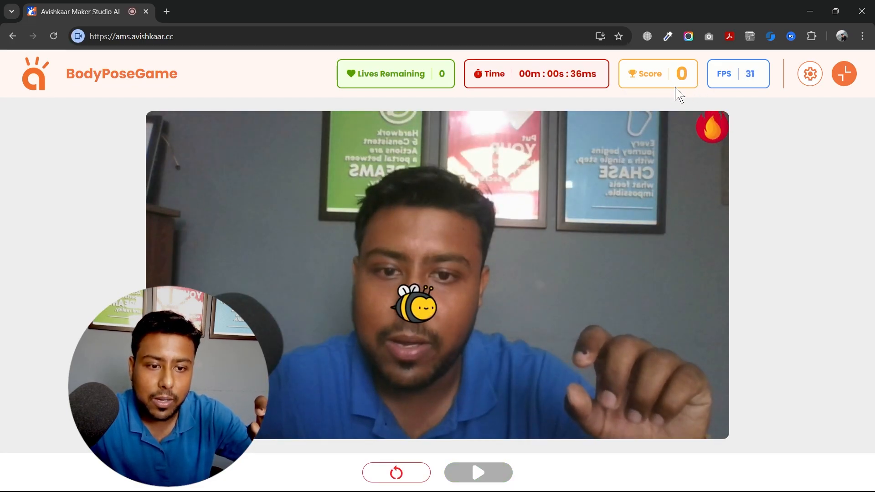